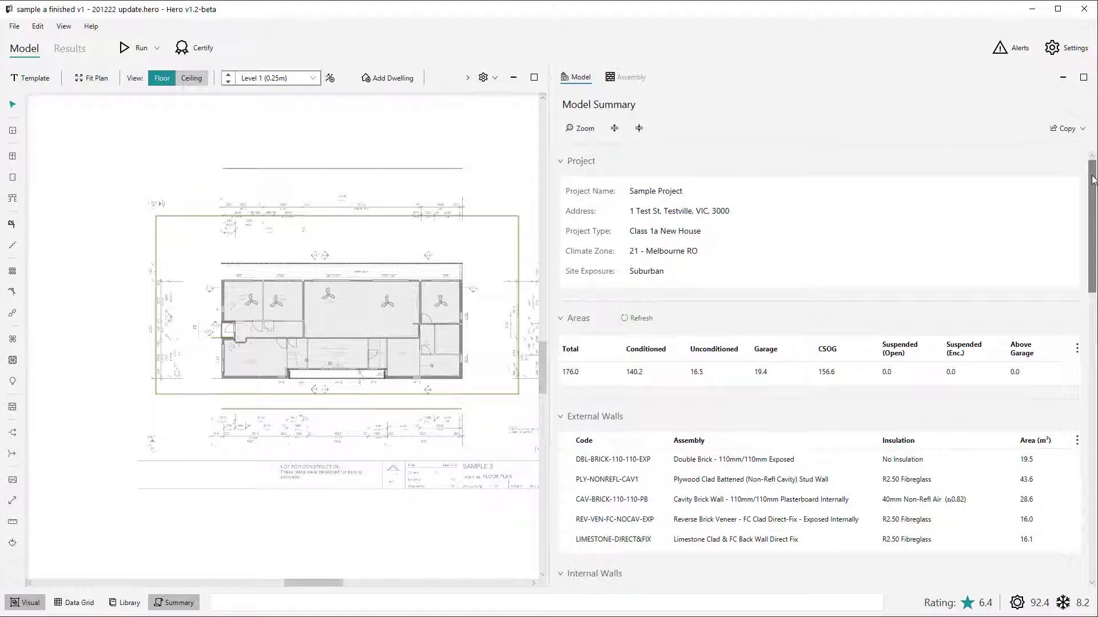
- Scroll the Summary view, hiding and then restoring the model summary panel
{"action": "scroll", "scroll_direction": "down", "scroll_amount": 3}
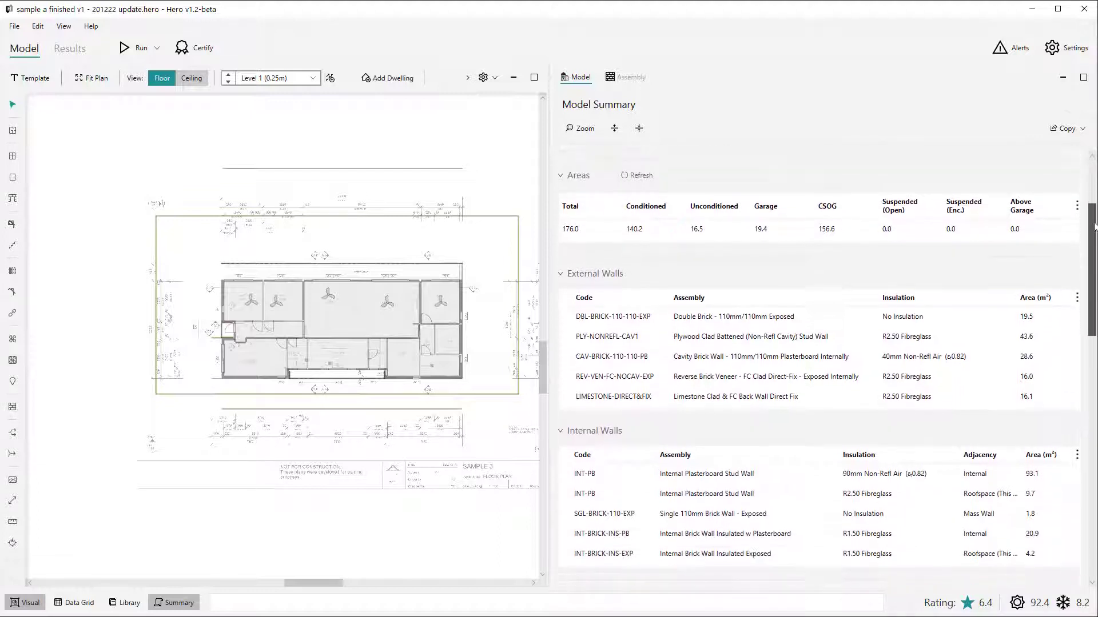
{"action": "scroll", "scroll_direction": "down", "scroll_amount": 3}
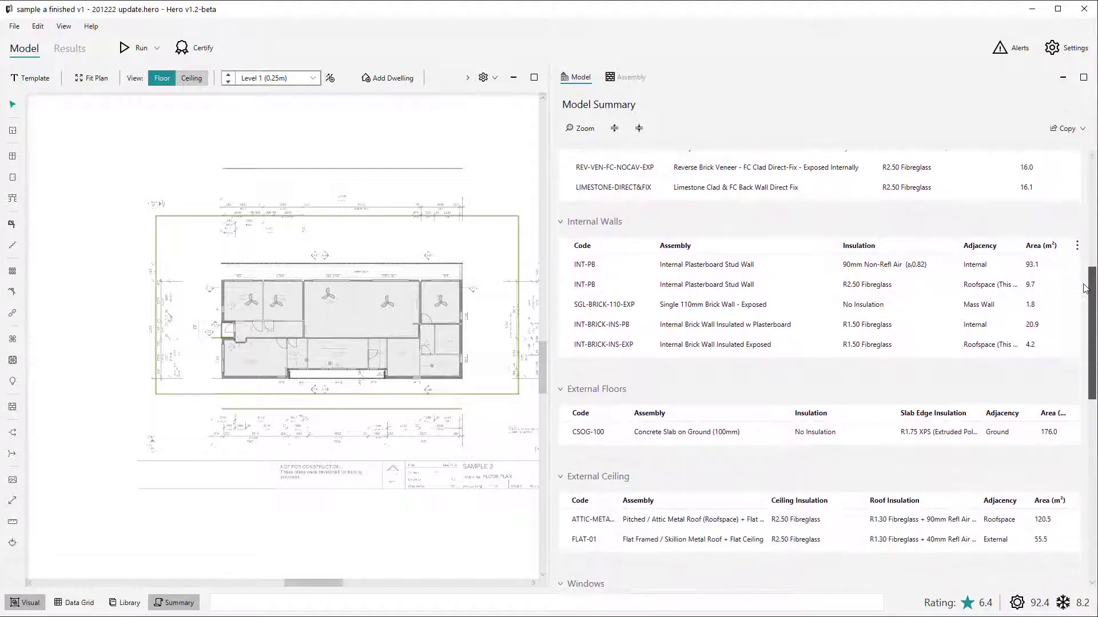
{"action": "scroll", "scroll_direction": "down", "scroll_amount": 3}
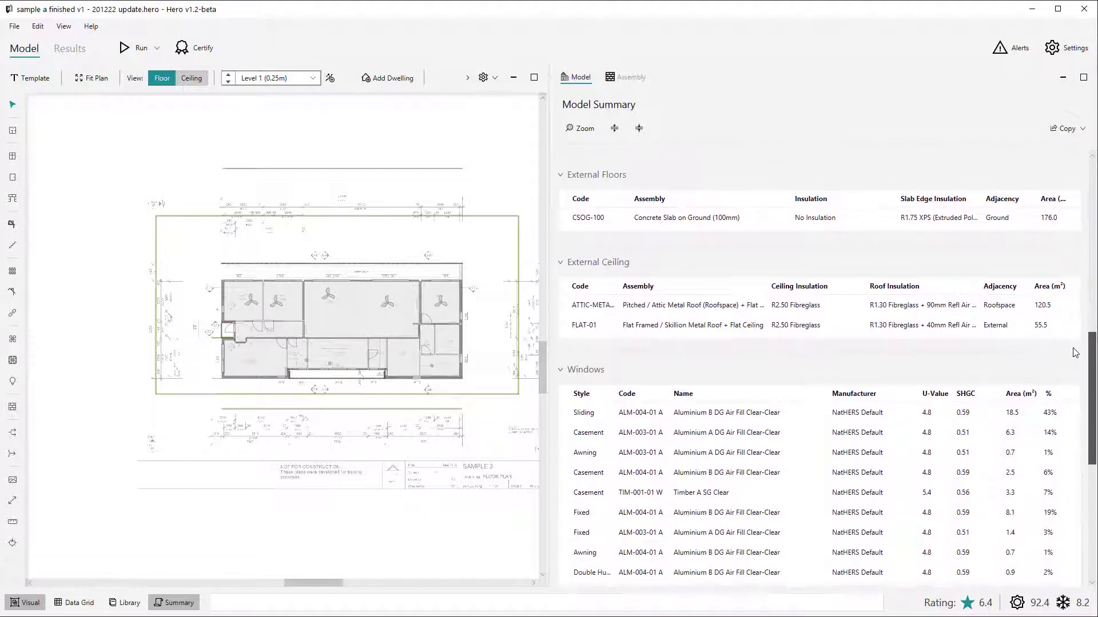
{"action": "scroll", "scroll_direction": "down", "scroll_amount": 3}
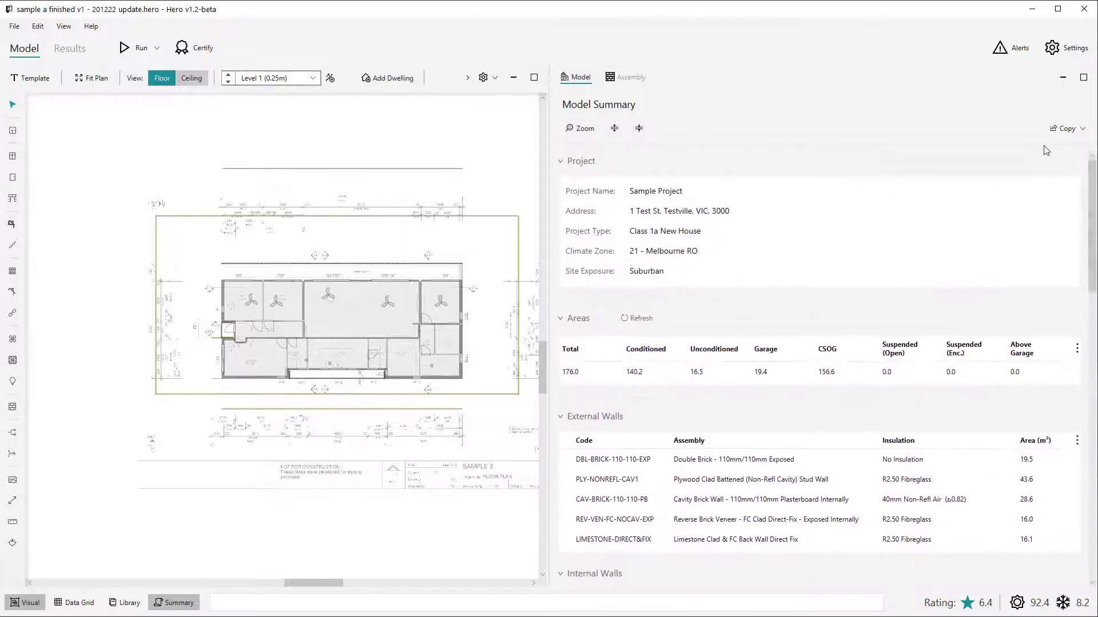
{"action": "mouse_move", "coordinate": [961, 108]}
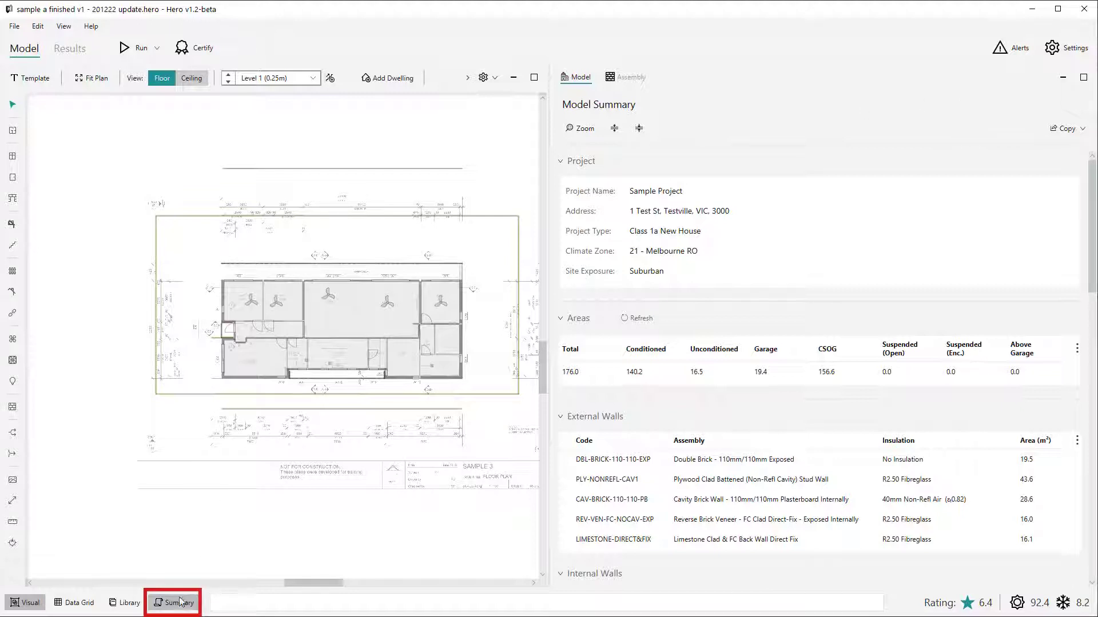
{"action": "left_click", "coordinate": [176, 602]}
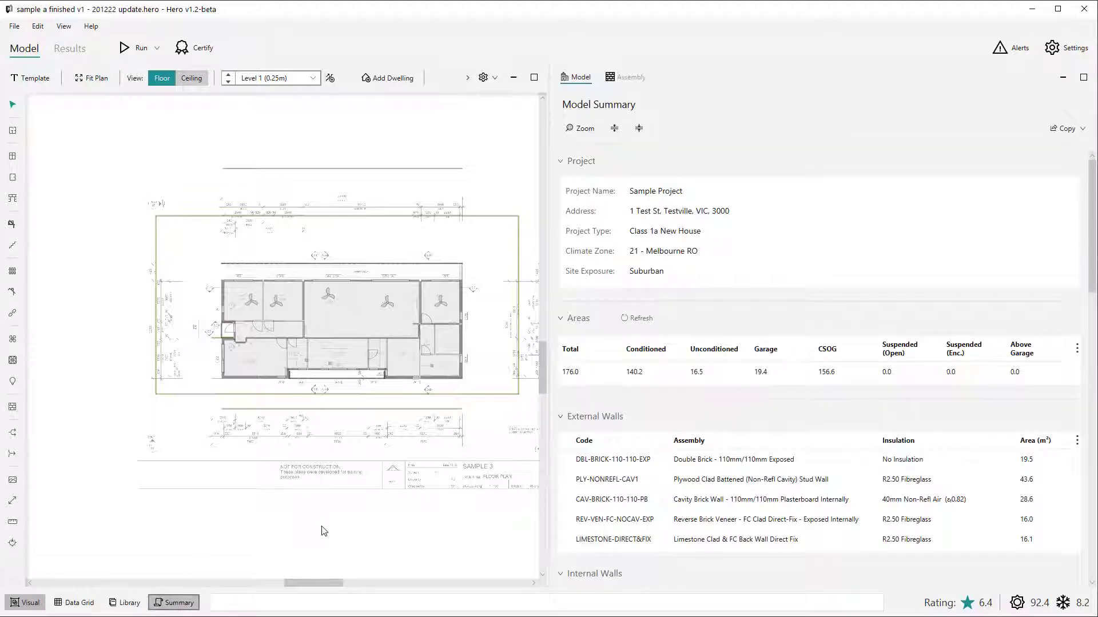
{"action": "mouse_move", "coordinate": [815, 94]}
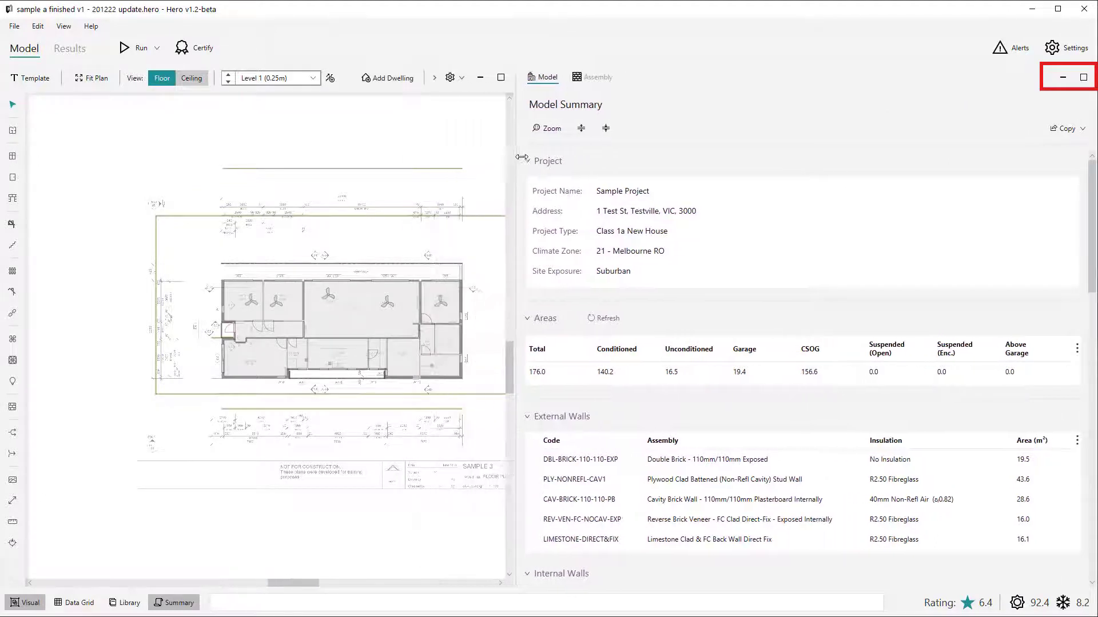
{"action": "left_click", "coordinate": [1066, 78]}
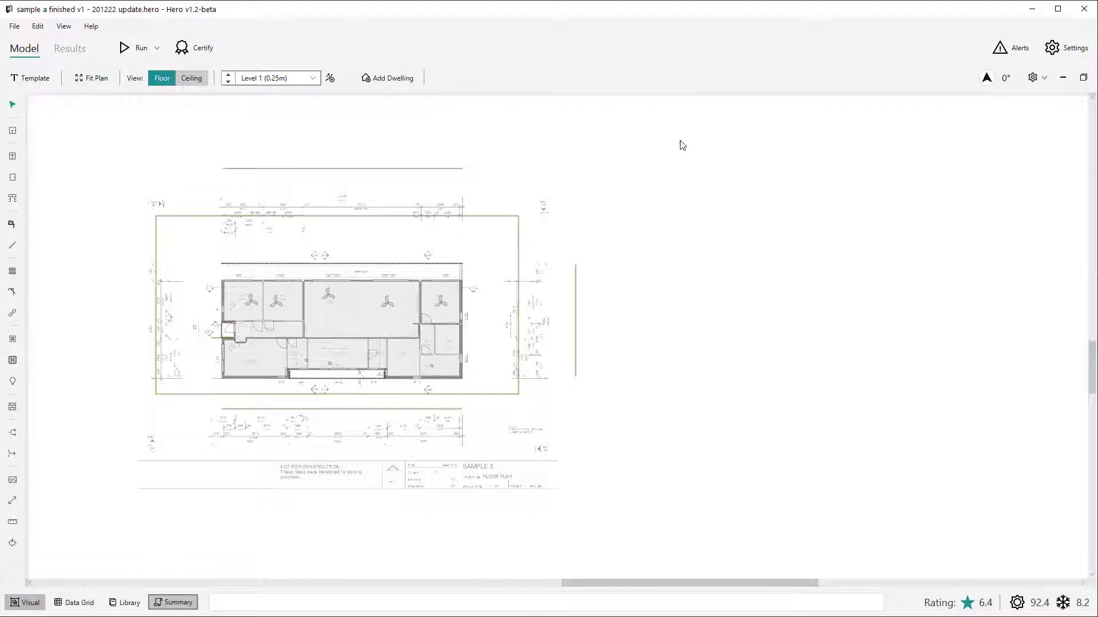
{"action": "left_click", "coordinate": [178, 603]}
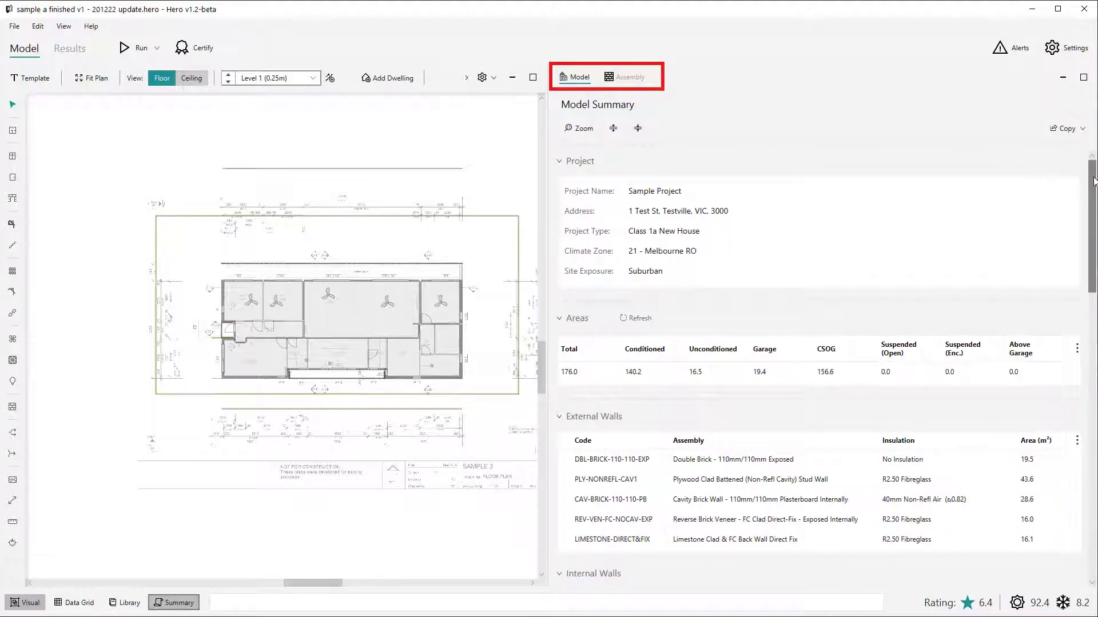
{"action": "mouse_move", "coordinate": [1061, 174]}
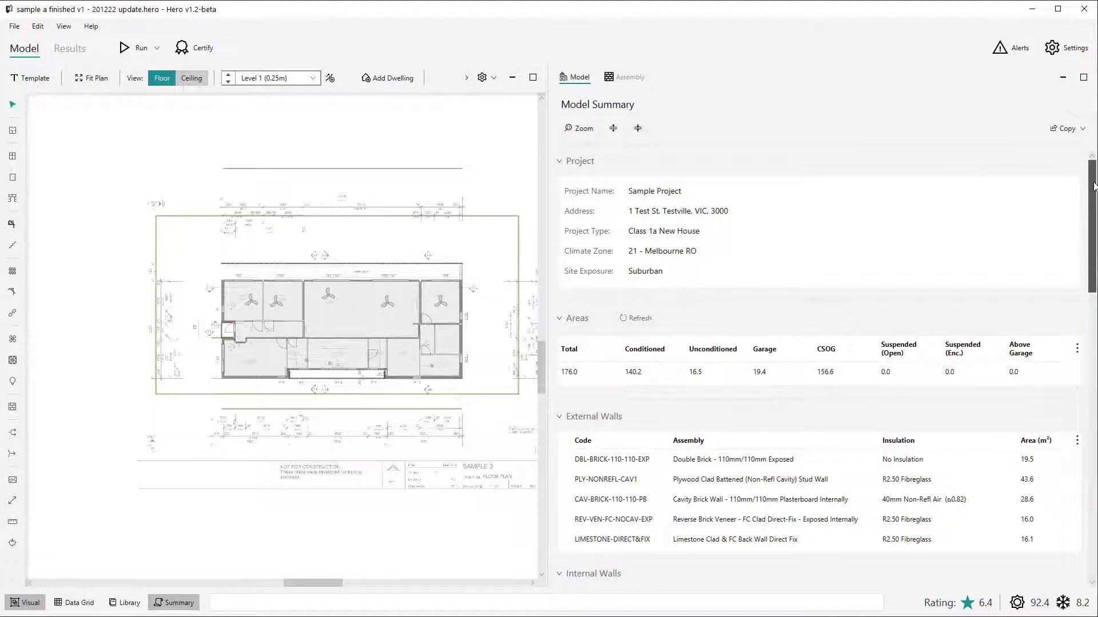
{"action": "scroll", "scroll_direction": "down", "scroll_amount": 3}
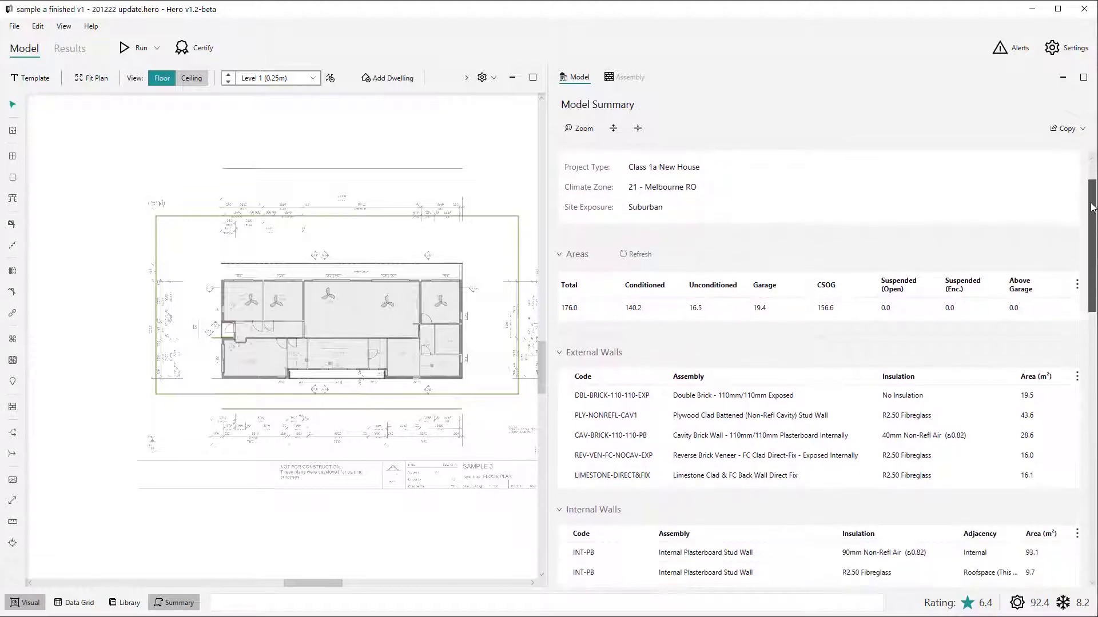
{"action": "scroll", "scroll_direction": "down", "scroll_amount": 3}
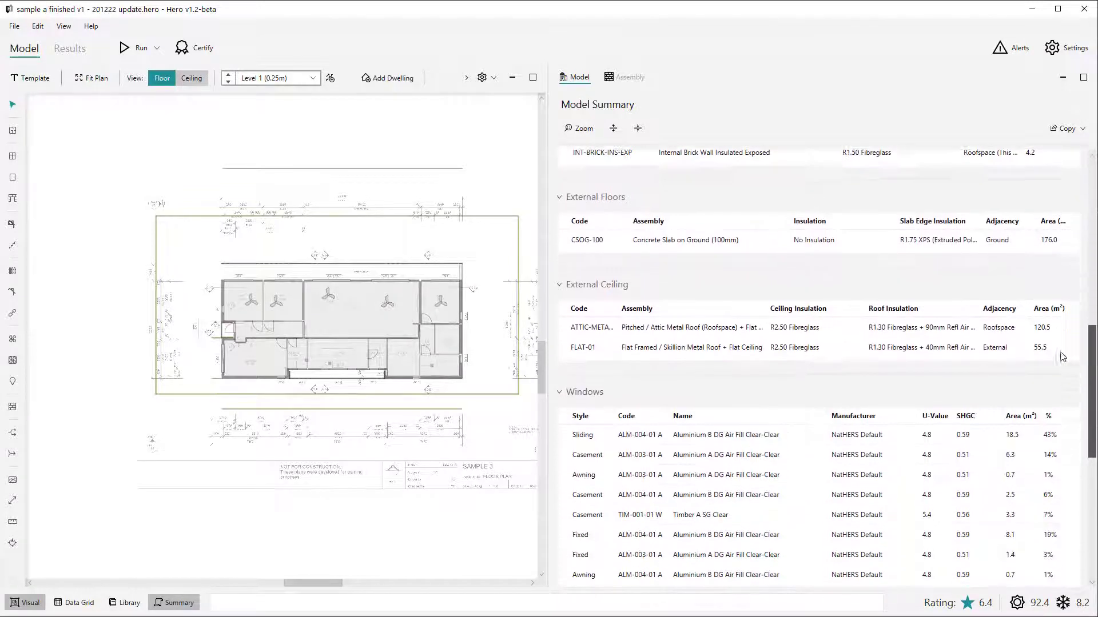
{"action": "scroll", "scroll_direction": "down", "scroll_amount": 3}
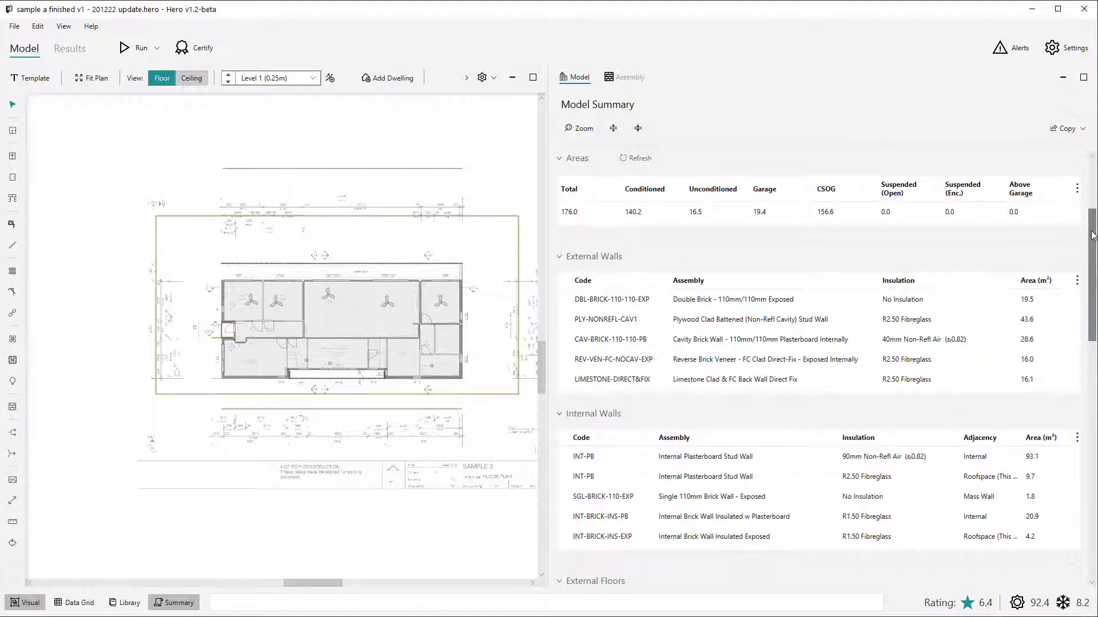
{"action": "scroll", "scroll_direction": "down", "scroll_amount": 3}
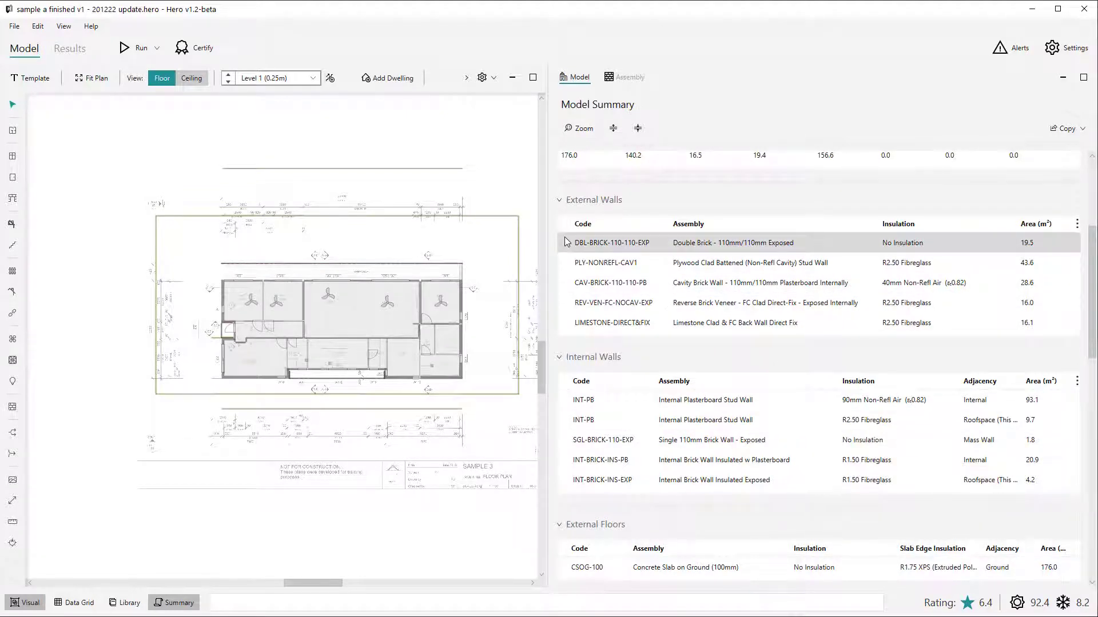
- Highlight all five external wall types on the plan and zoom in on LIMESTONE-DIRECT&FIX
{"action": "left_click", "coordinate": [610, 242]}
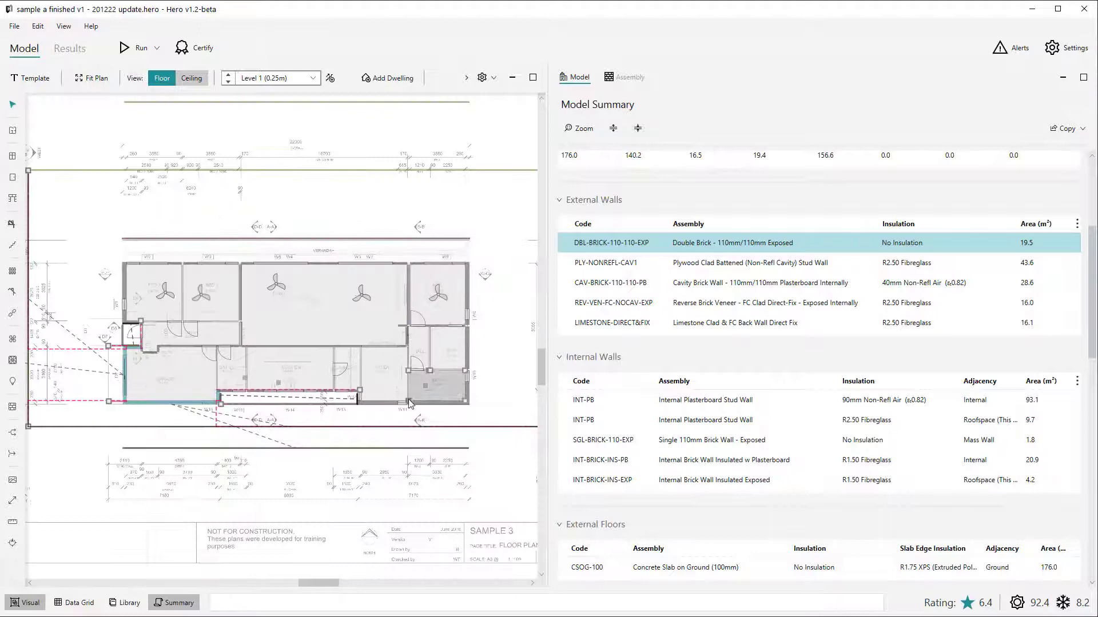
{"action": "left_click", "coordinate": [603, 263]}
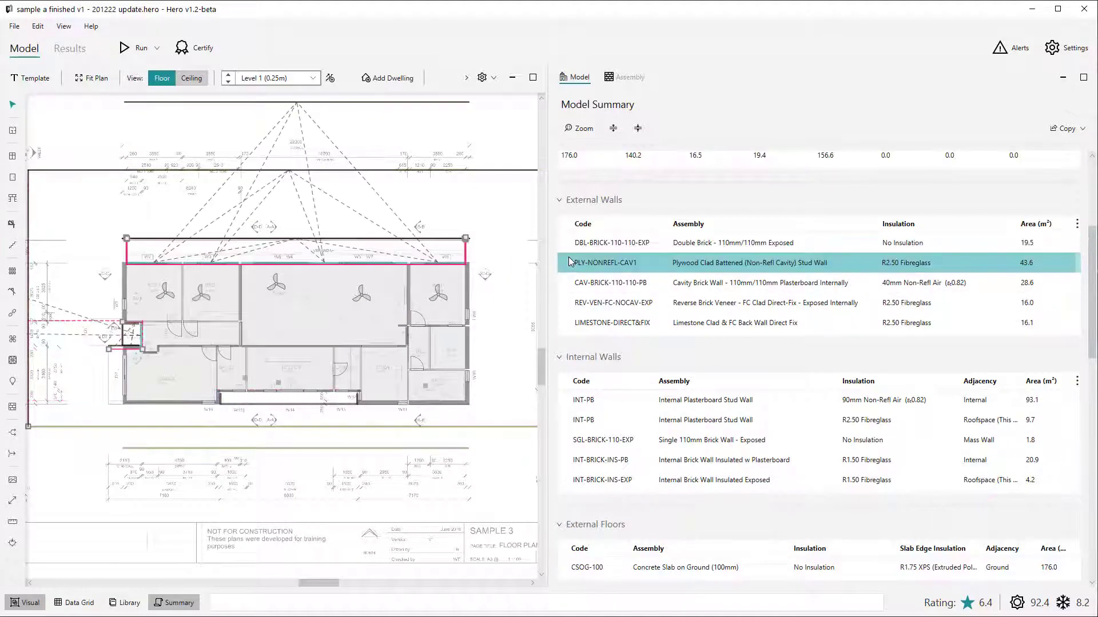
{"action": "left_click", "coordinate": [610, 282]}
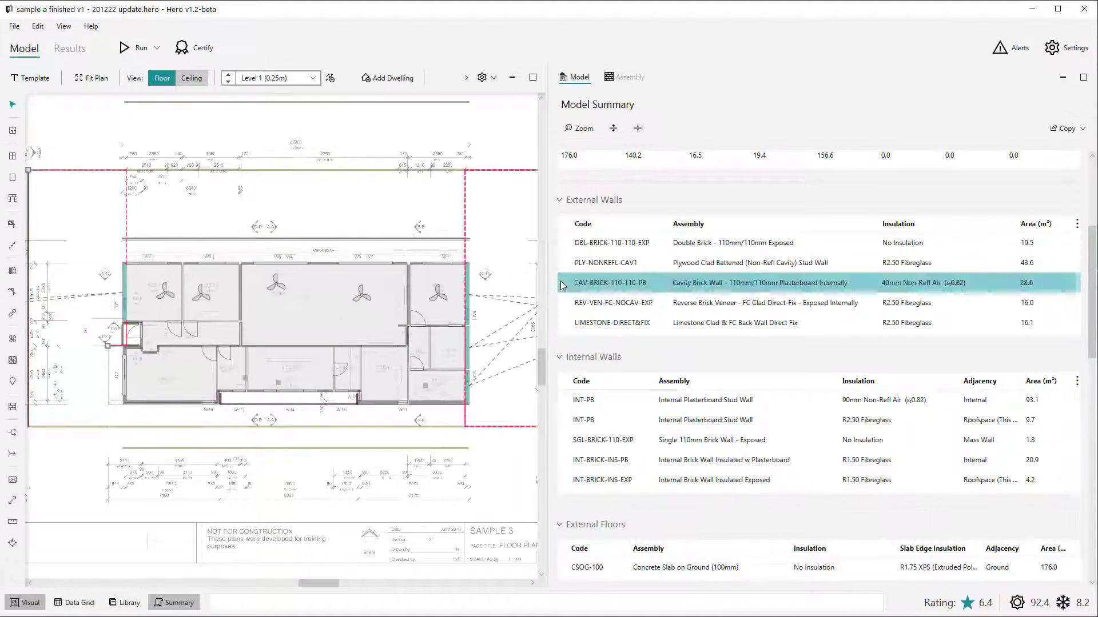
{"action": "left_click", "coordinate": [613, 302]}
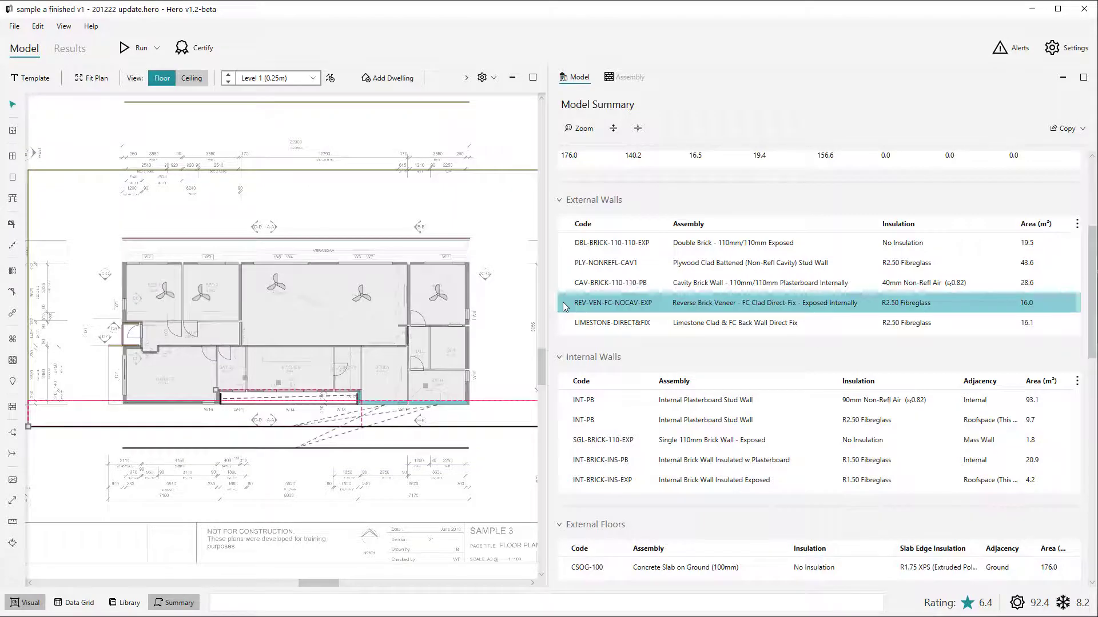
{"action": "left_click", "coordinate": [609, 322]}
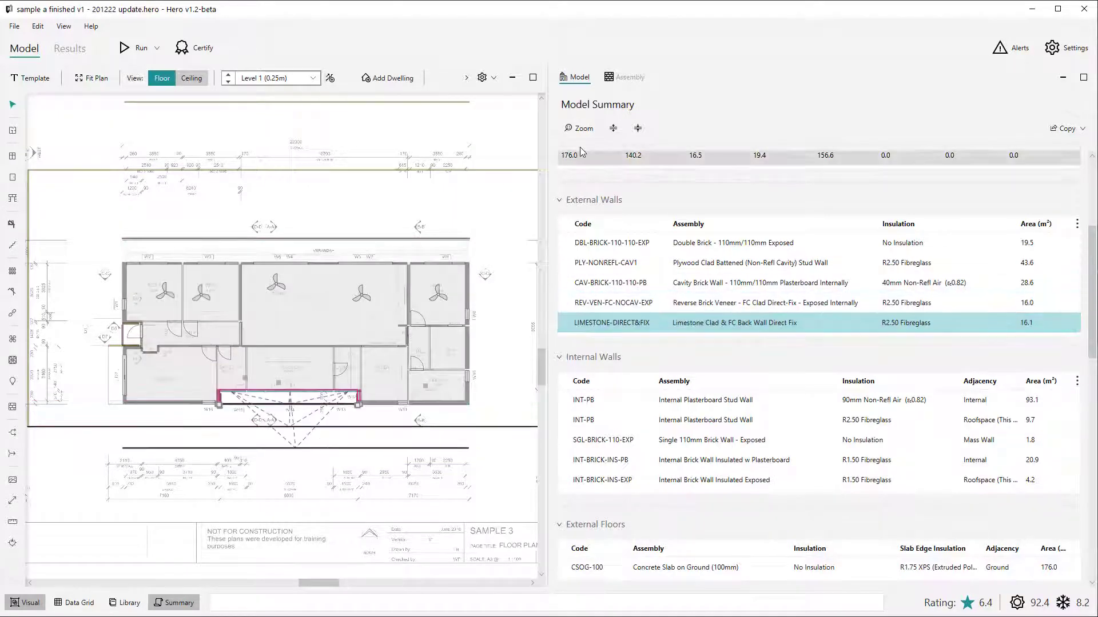
{"action": "left_click", "coordinate": [578, 128]}
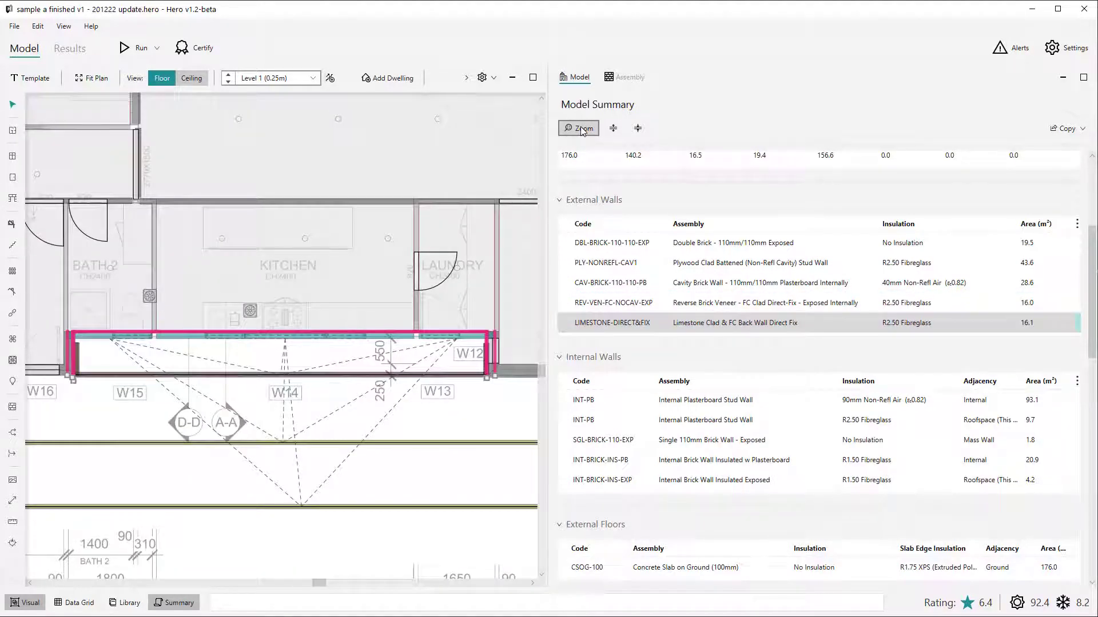
{"action": "left_click", "coordinate": [578, 128]}
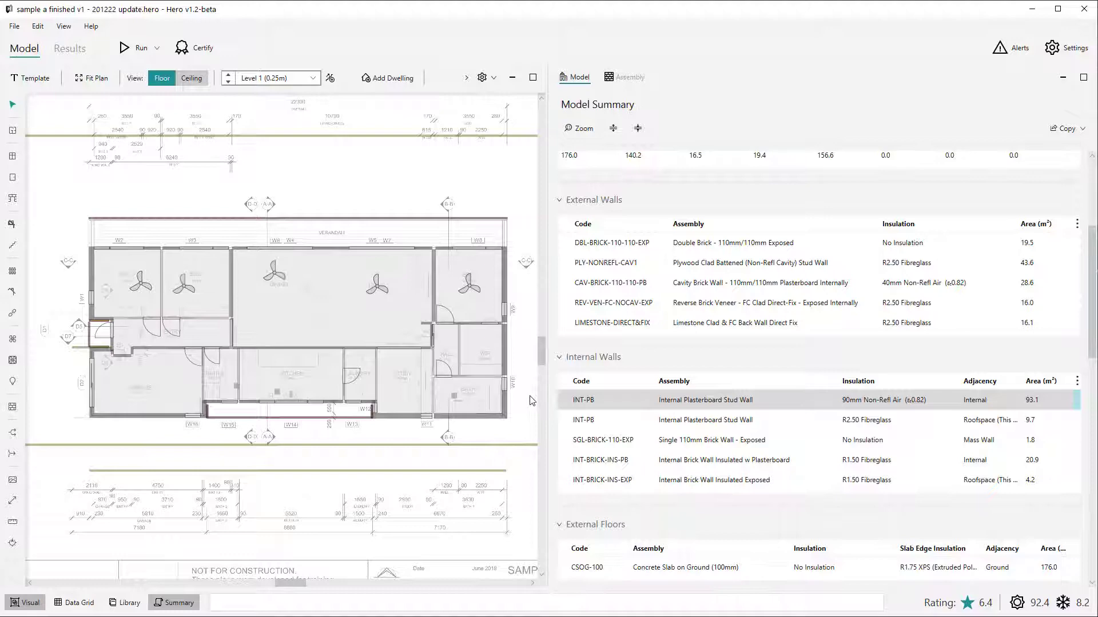
- Check the wall code choices for the DBL-BRICK-110-110-EXP row
{"action": "left_click", "coordinate": [609, 242]}
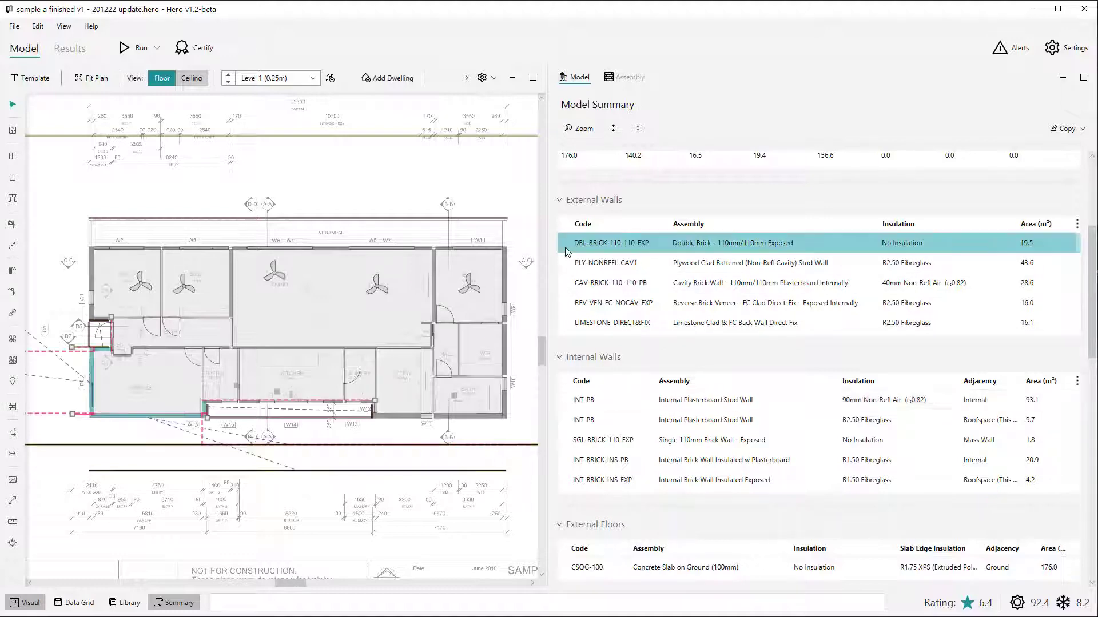
{"action": "left_click", "coordinate": [618, 242]}
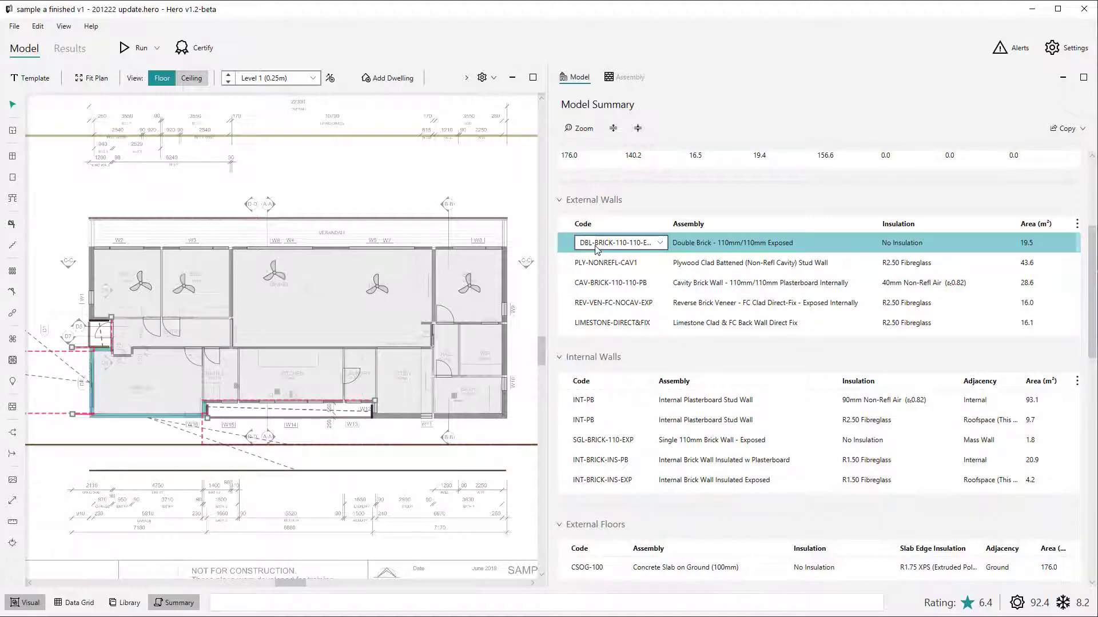
{"action": "left_click", "coordinate": [603, 262]}
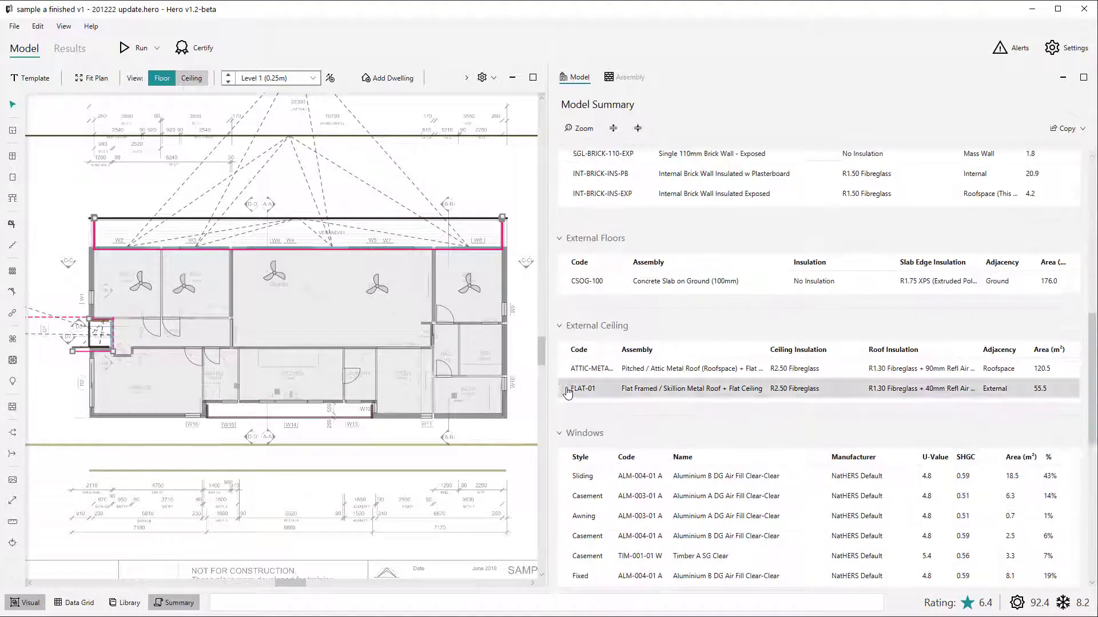
- Switch the awning window glazing to ATB-004-01 B and edit the sliding window glazing
{"action": "scroll", "scroll_direction": "down", "scroll_amount": 3}
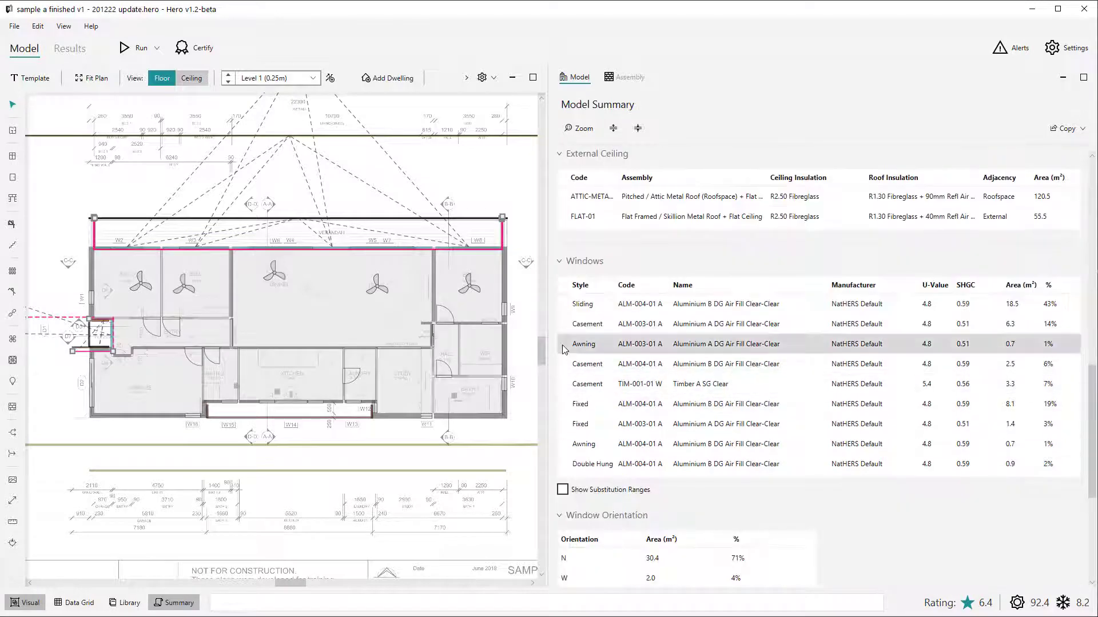
{"action": "left_click", "coordinate": [642, 344]}
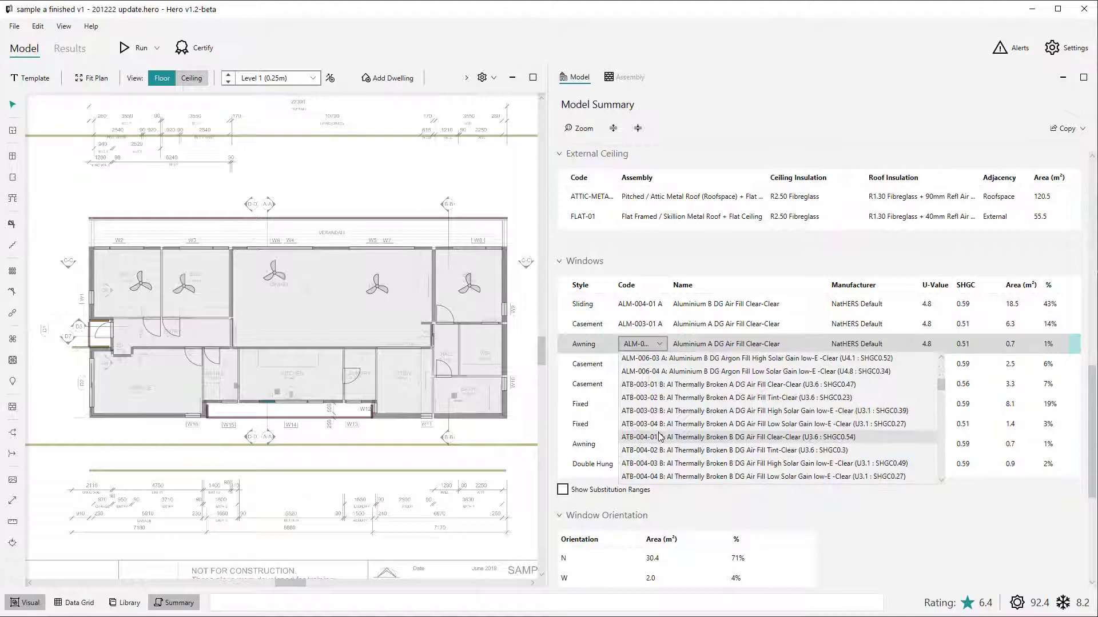
{"action": "left_click", "coordinate": [638, 436]}
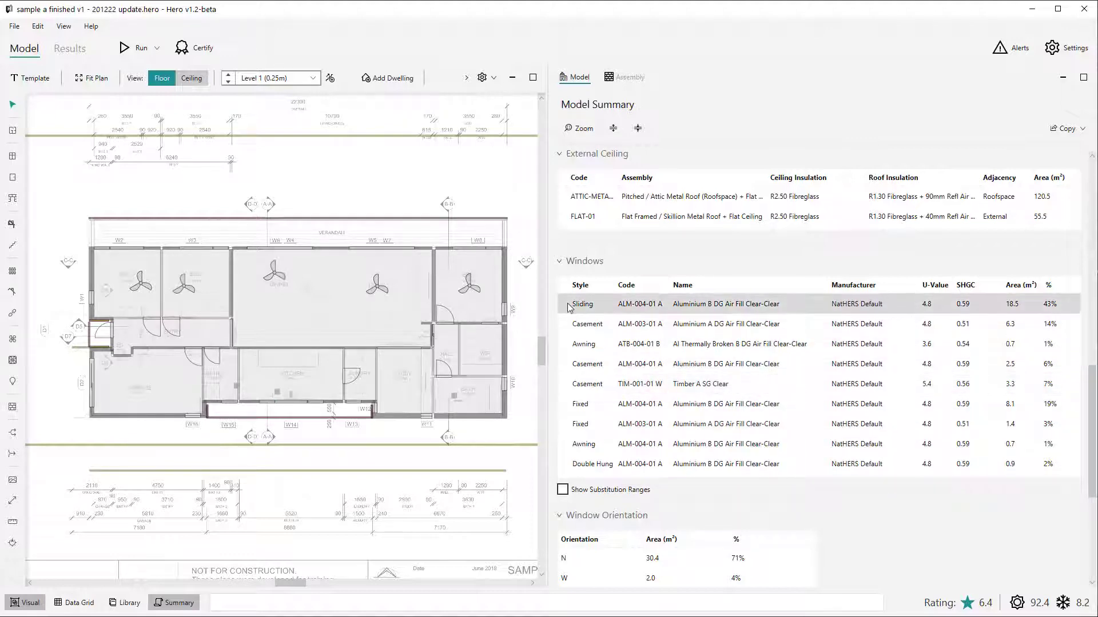
{"action": "left_click", "coordinate": [640, 303]}
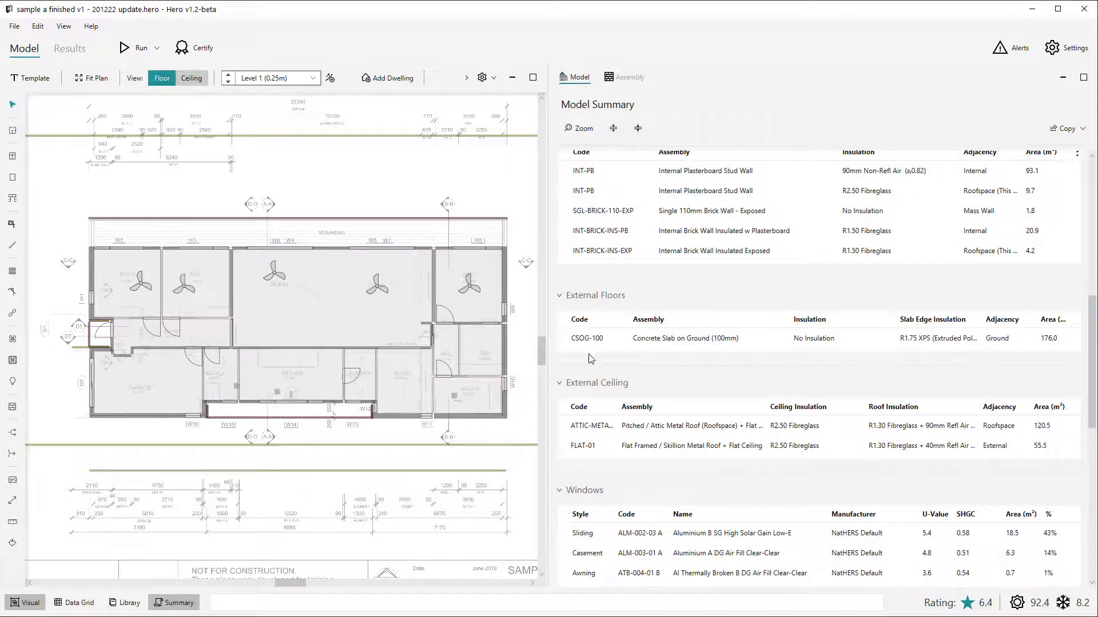
- Set the CSDG-100 slab floor insulation to R1.30 - 36mm XPS and edit the limestone wall's insulation
{"action": "left_click", "coordinate": [843, 338]}
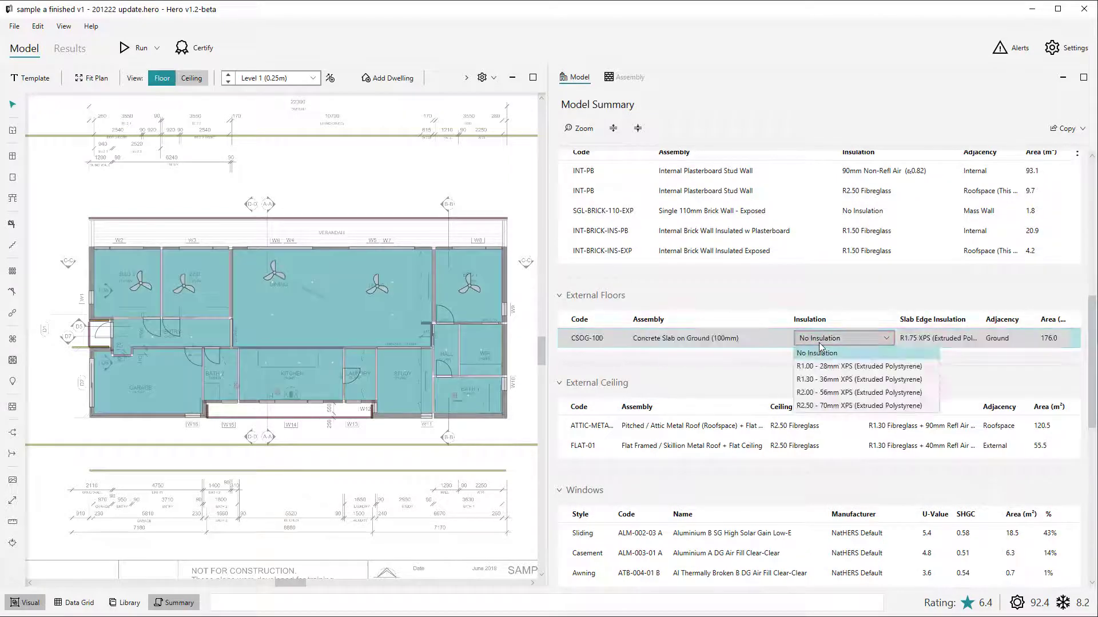
{"action": "left_click", "coordinate": [858, 379]}
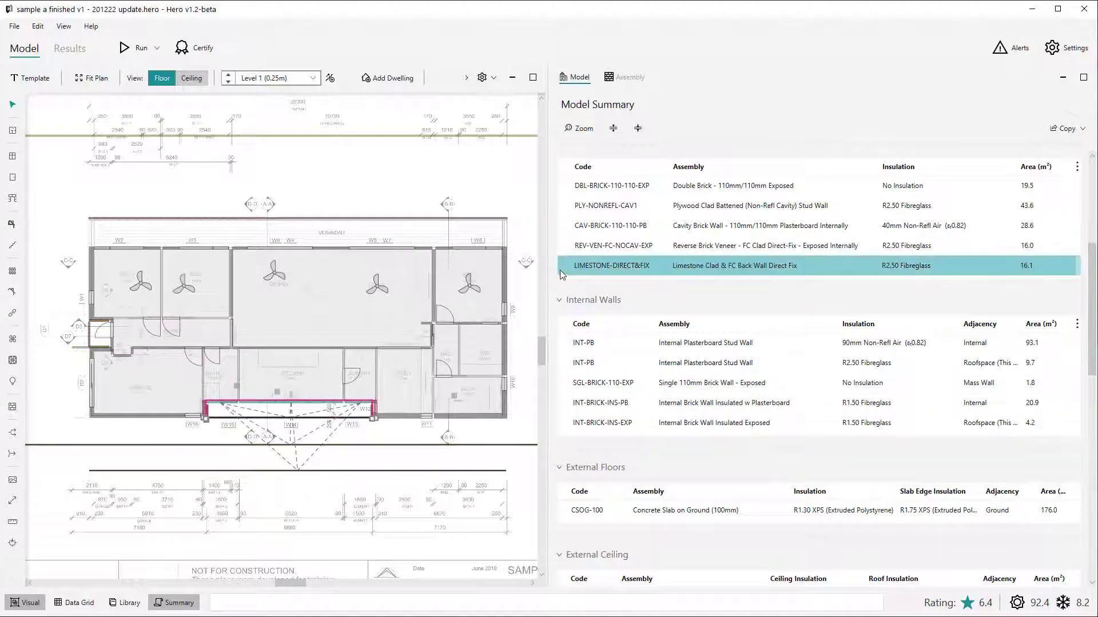
{"action": "left_click", "coordinate": [947, 265]}
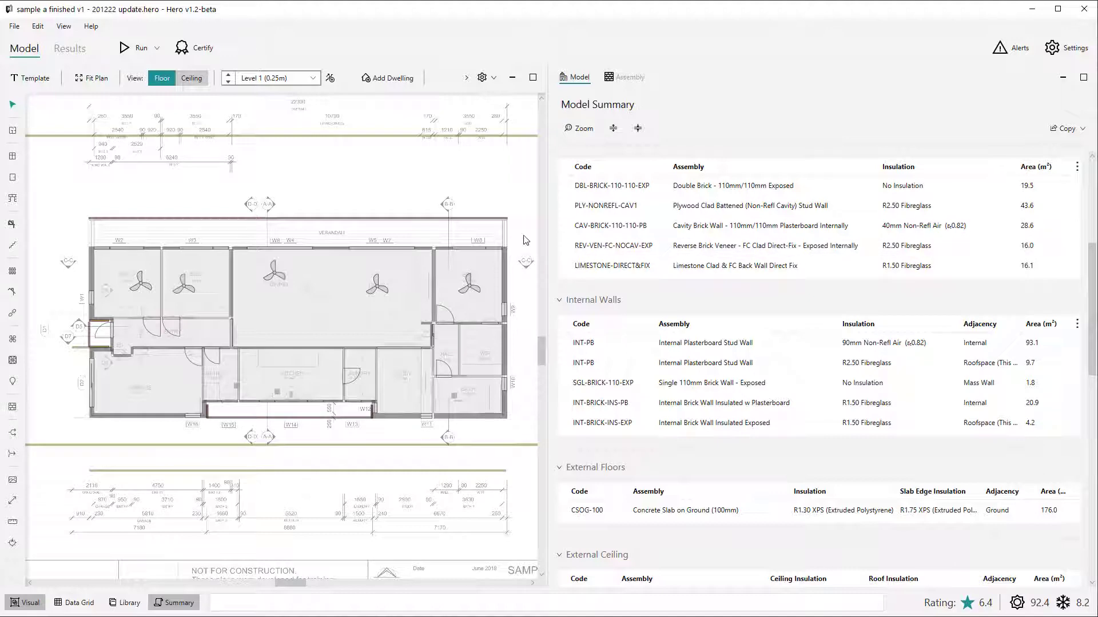
{"action": "mouse_move", "coordinate": [532, 291]}
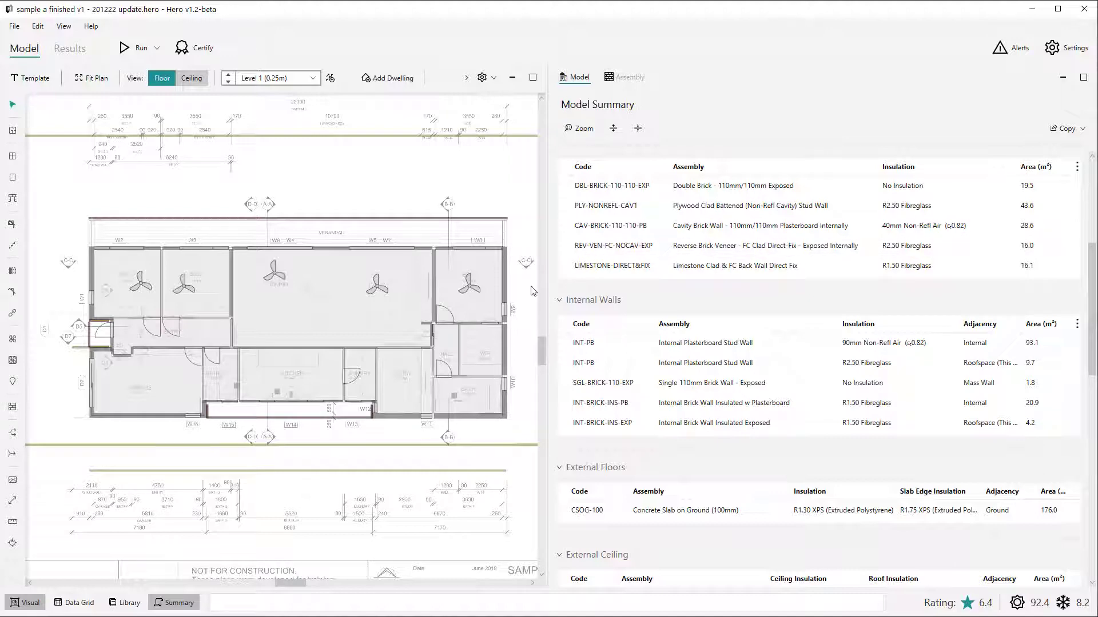
{"action": "mouse_move", "coordinate": [555, 387]}
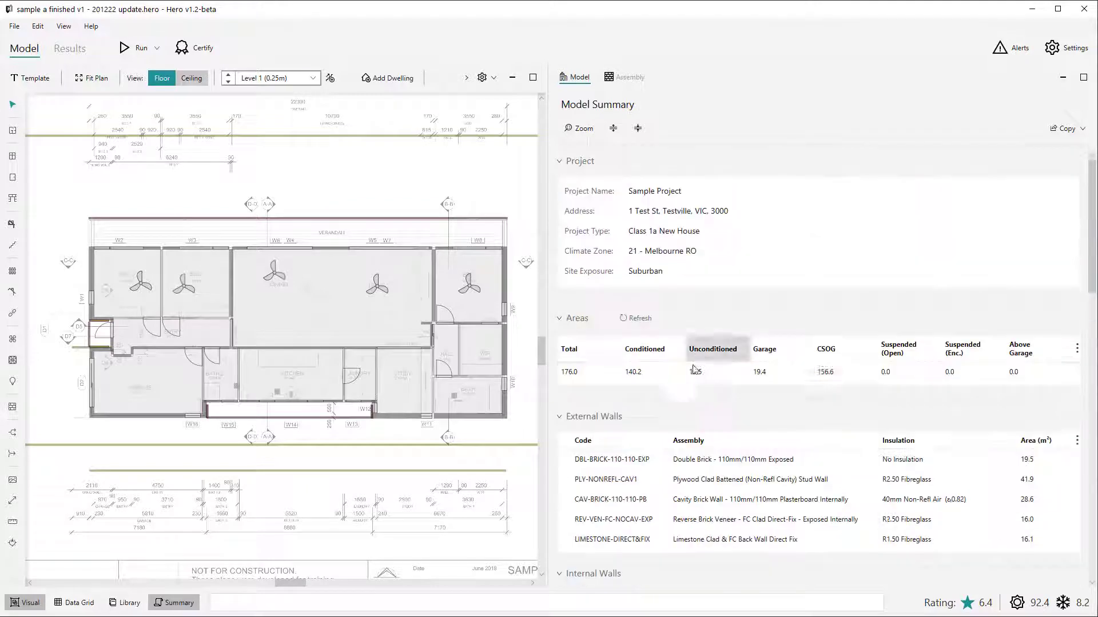
- Choose R1.50 Fibreglass as the LIMESTONE-DIRECT&FIX wall insulation
{"action": "left_click", "coordinate": [636, 318]}
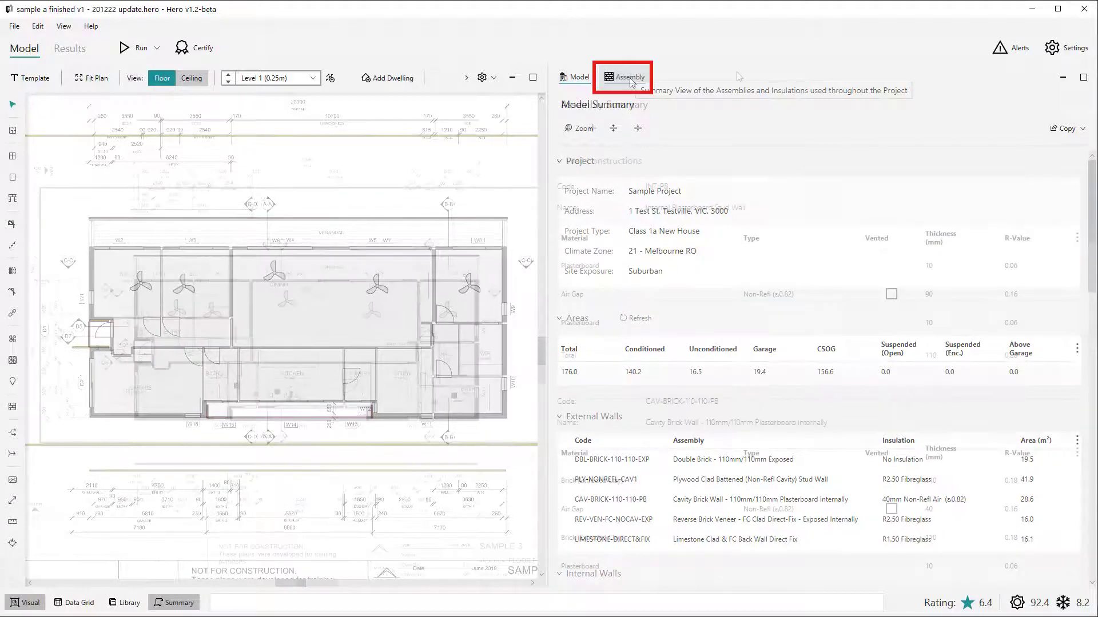
- Open the Assembly tab and scroll through the Wall Constructions layers
{"action": "left_click", "coordinate": [624, 76]}
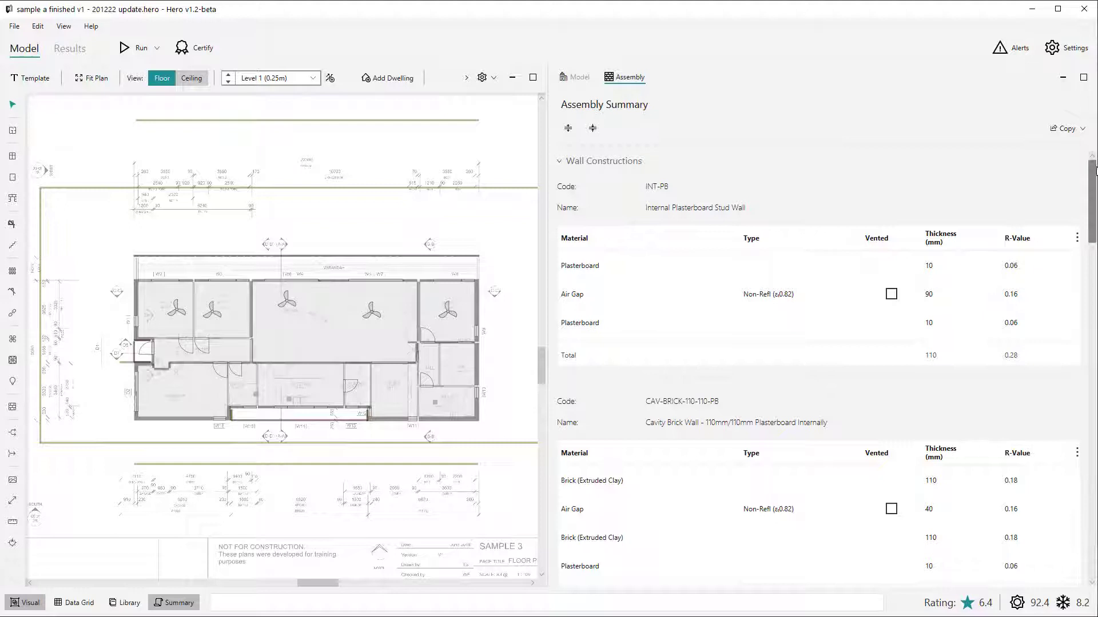
{"action": "scroll", "scroll_direction": "down", "scroll_amount": 3}
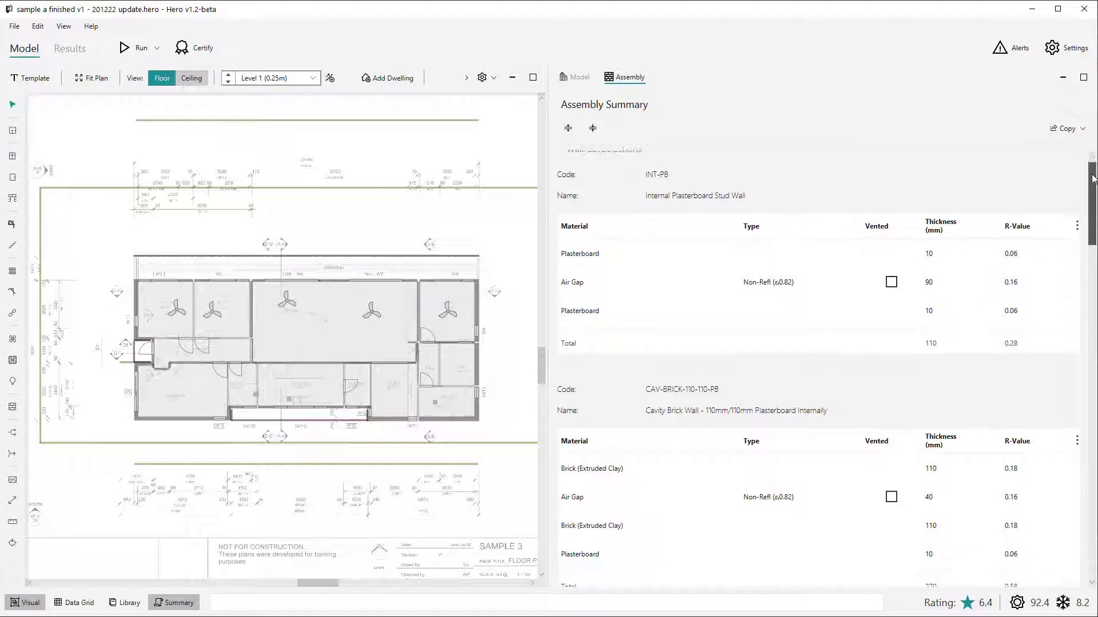
{"action": "scroll", "scroll_direction": "down", "scroll_amount": 3}
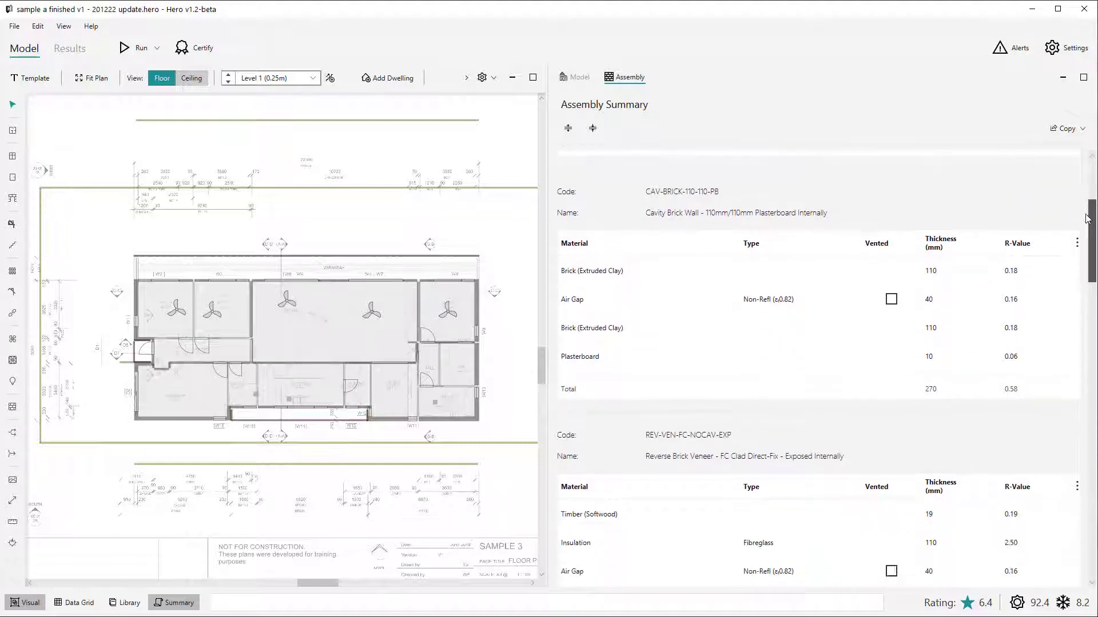
{"action": "scroll", "scroll_direction": "down", "scroll_amount": 3}
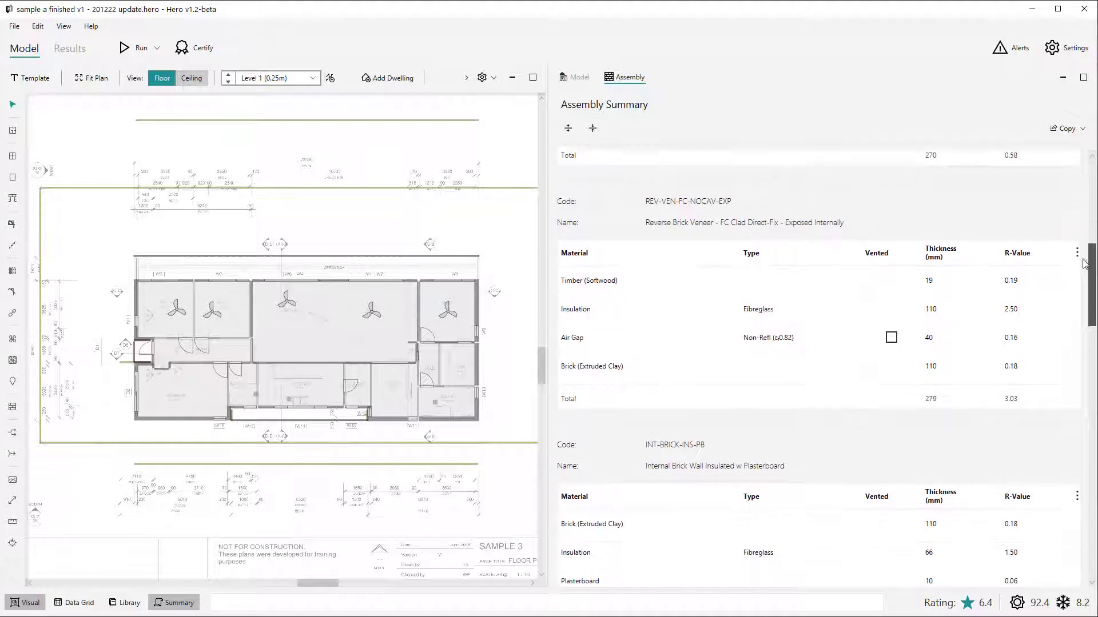
{"action": "scroll", "scroll_direction": "down", "scroll_amount": 3}
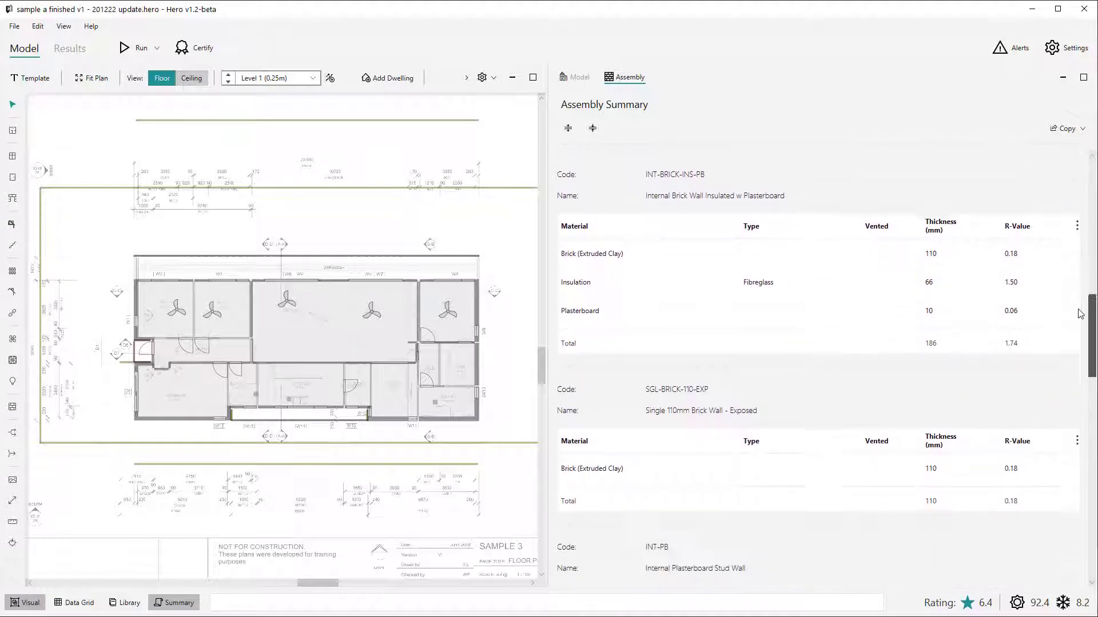
{"action": "scroll", "scroll_direction": "down", "scroll_amount": 3}
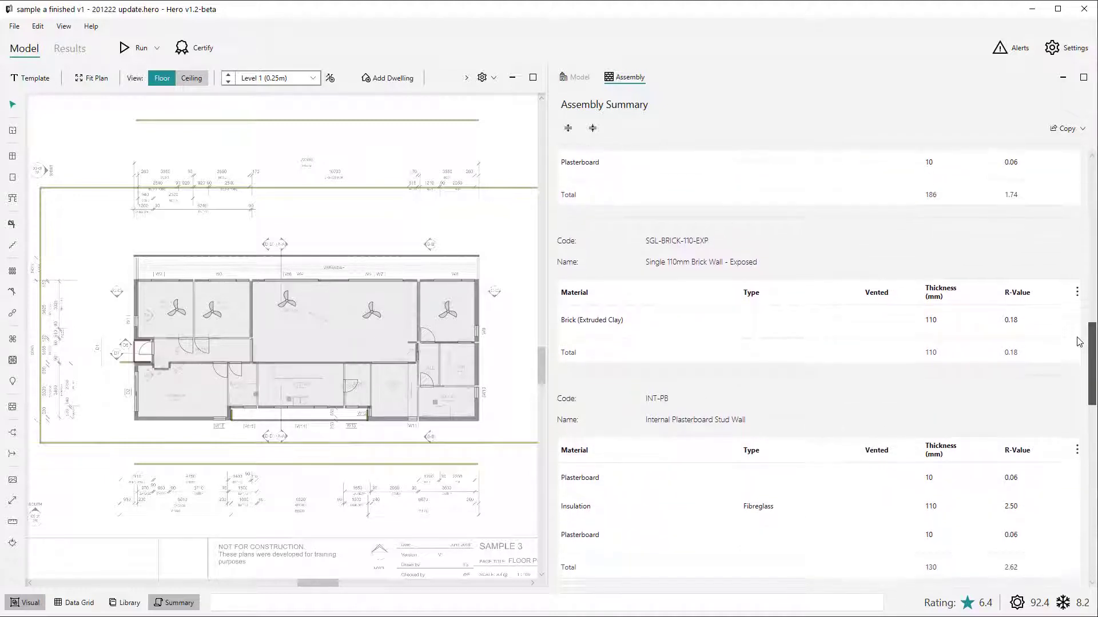
{"action": "scroll", "scroll_direction": "down", "scroll_amount": 3}
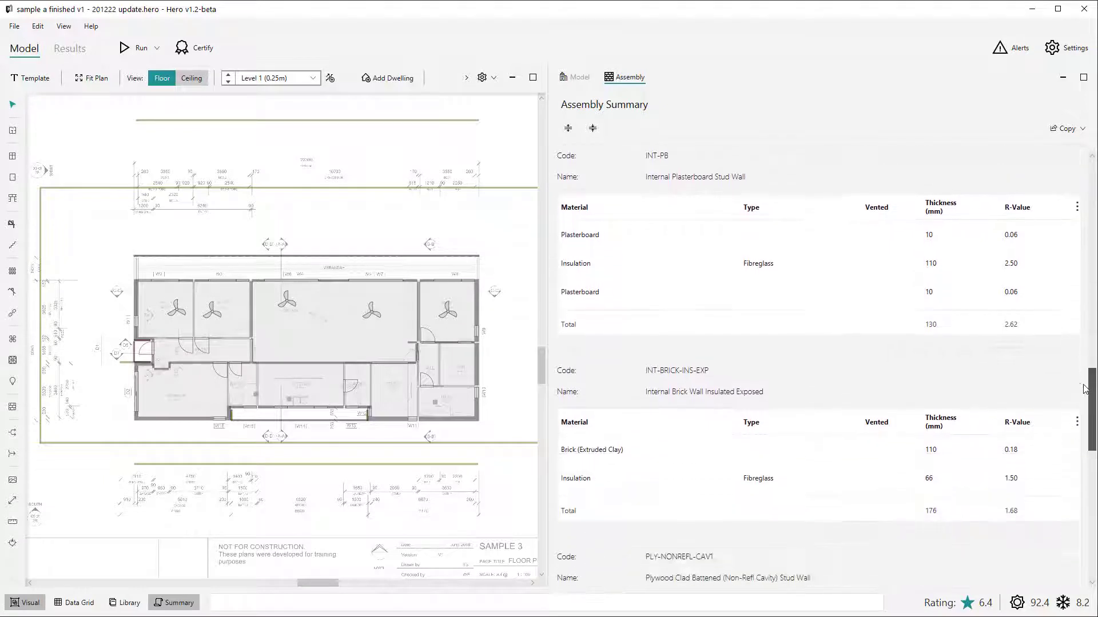
{"action": "scroll", "scroll_direction": "down", "scroll_amount": 3}
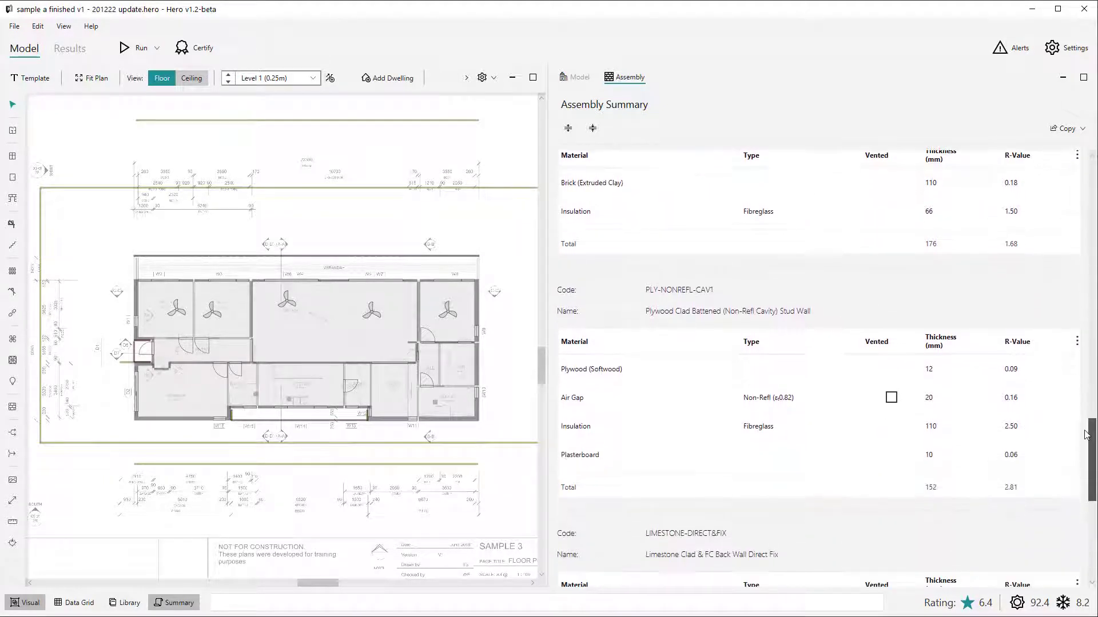
{"action": "scroll", "scroll_direction": "down", "scroll_amount": 3}
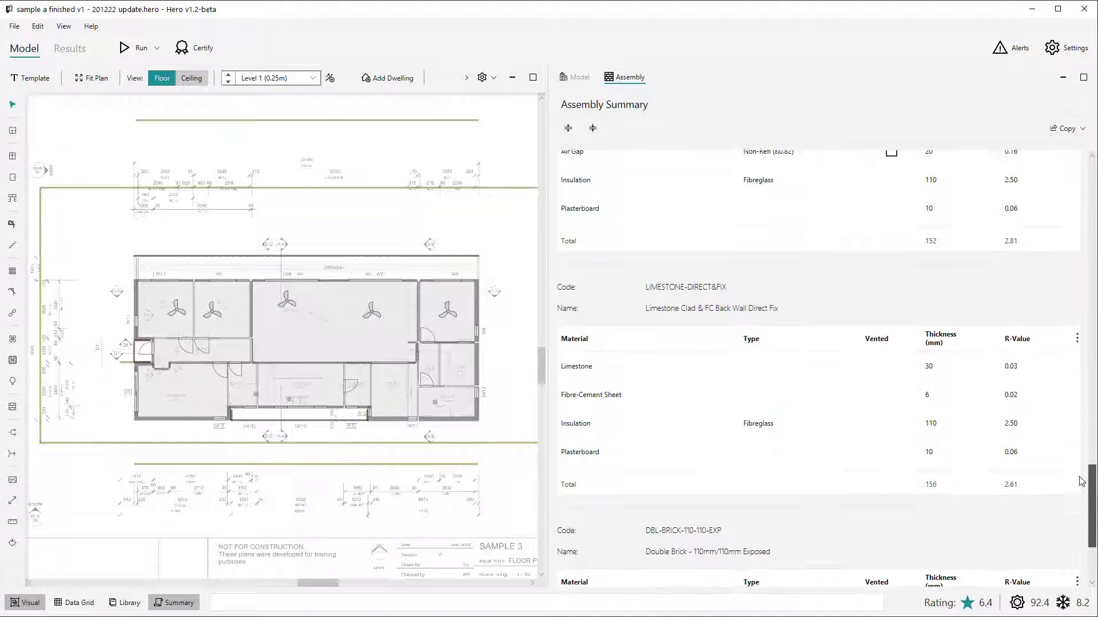
{"action": "scroll", "scroll_direction": "down", "scroll_amount": 3}
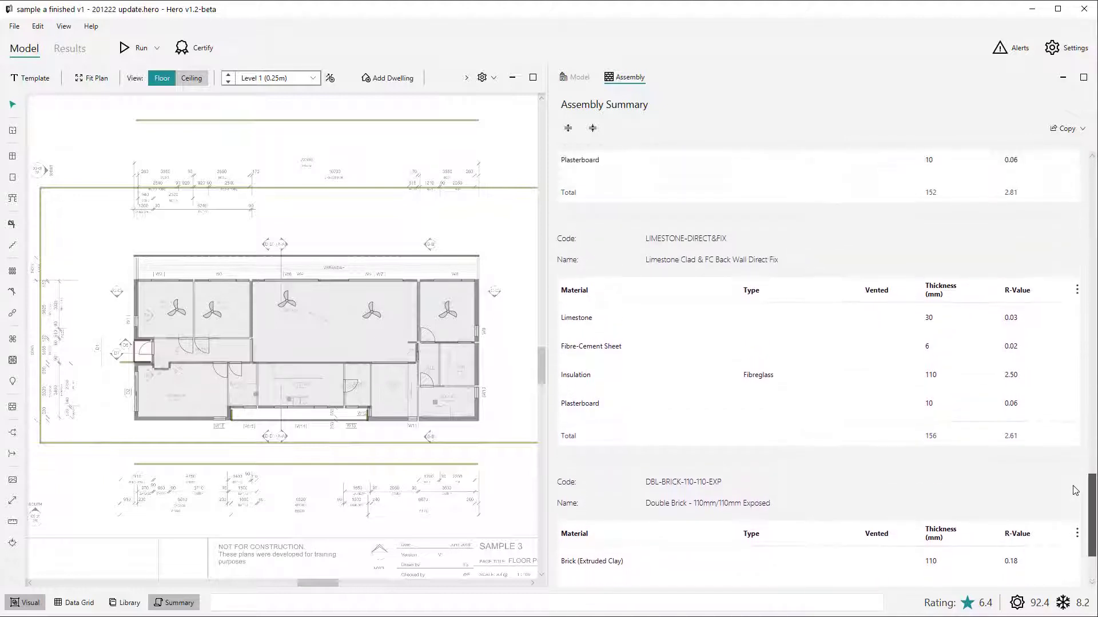
{"action": "mouse_move", "coordinate": [643, 386]}
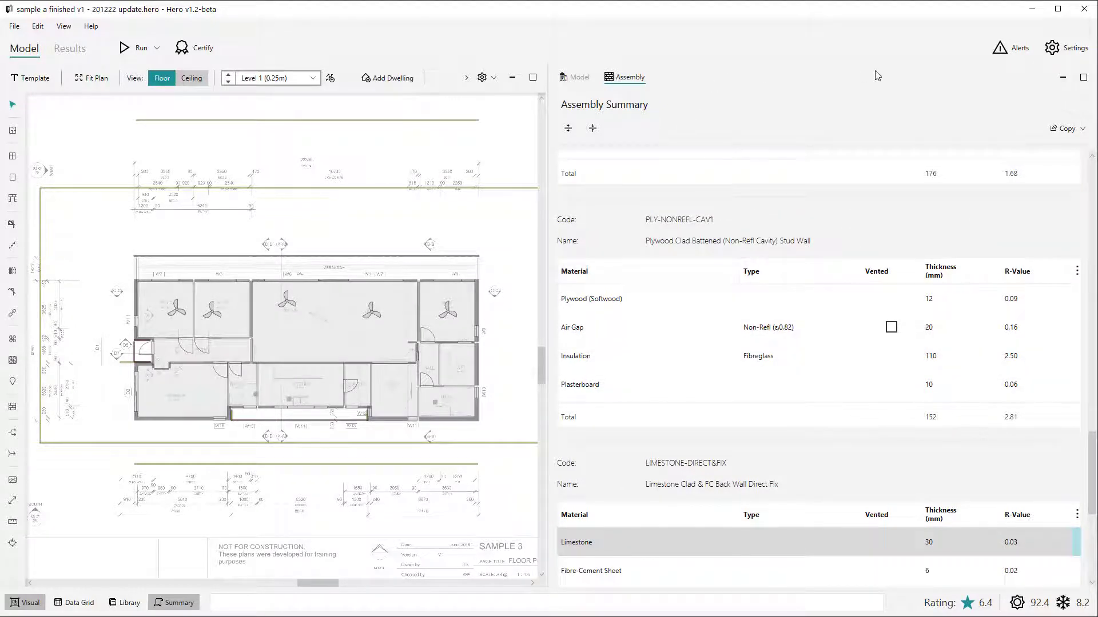
- Copy the assembly summary to the clipboard, paste it into Excel, and return to Hero
{"action": "left_click", "coordinate": [1068, 129]}
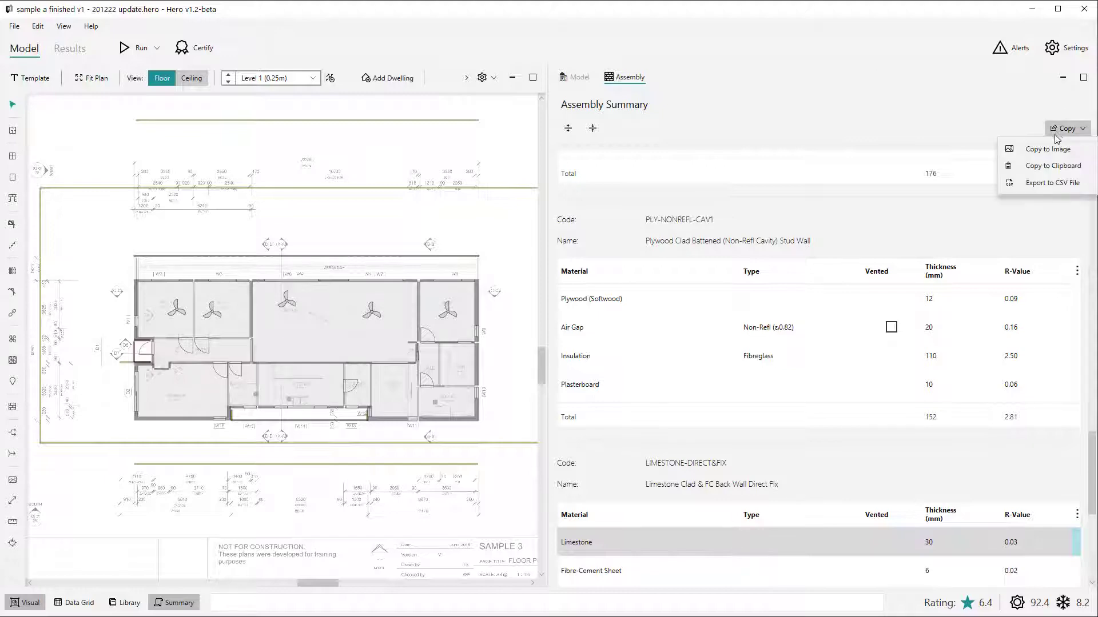
{"action": "key", "text": "Alt+Tab"}
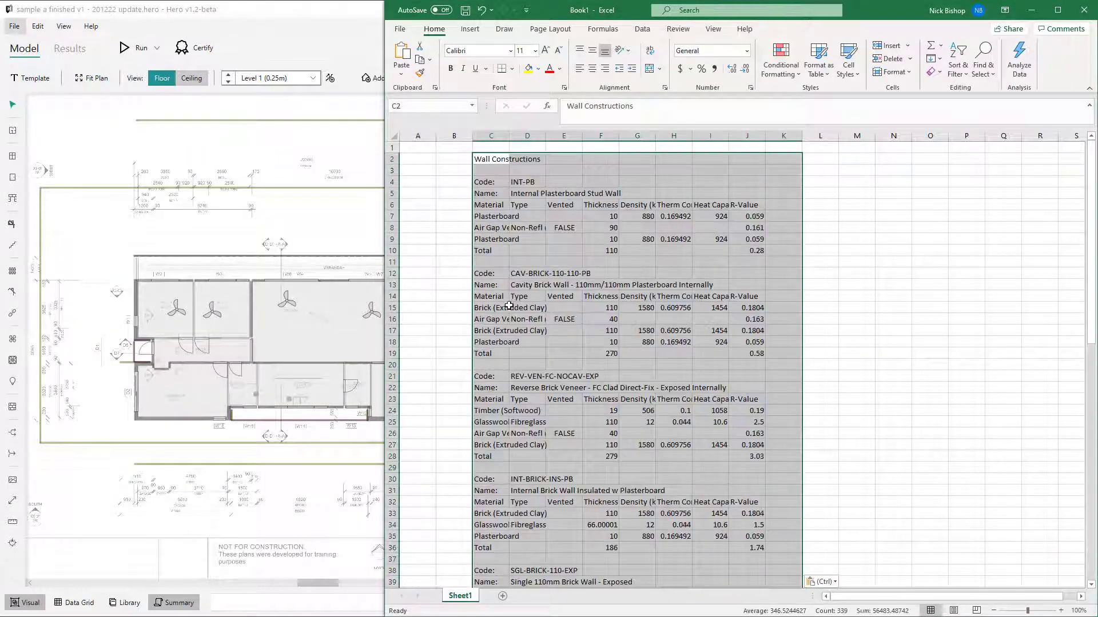
{"action": "key", "text": "alt+tab"}
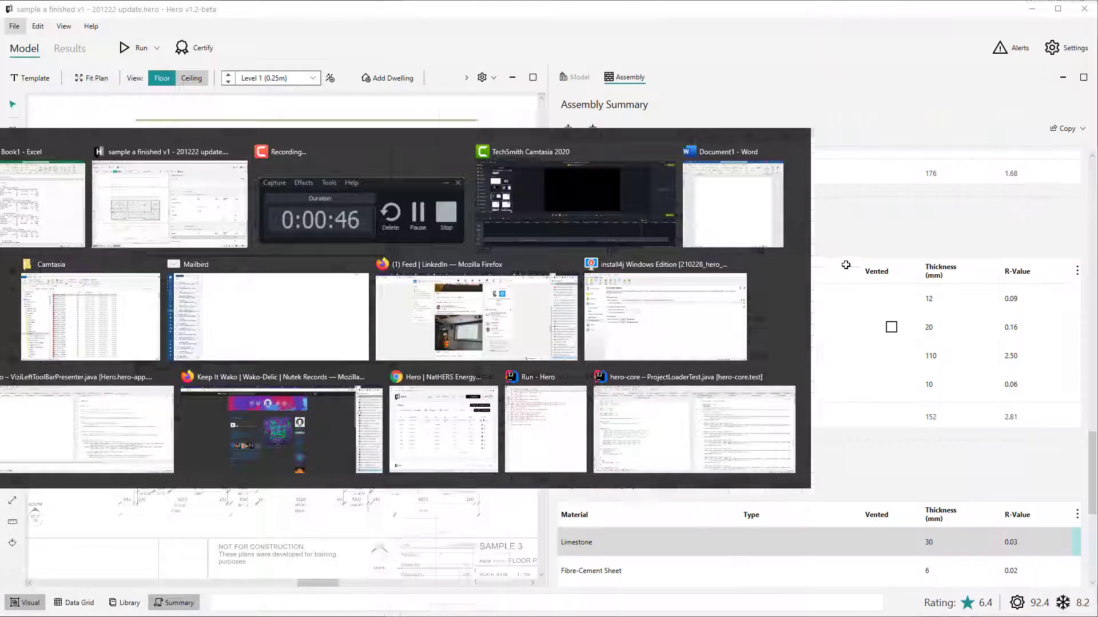